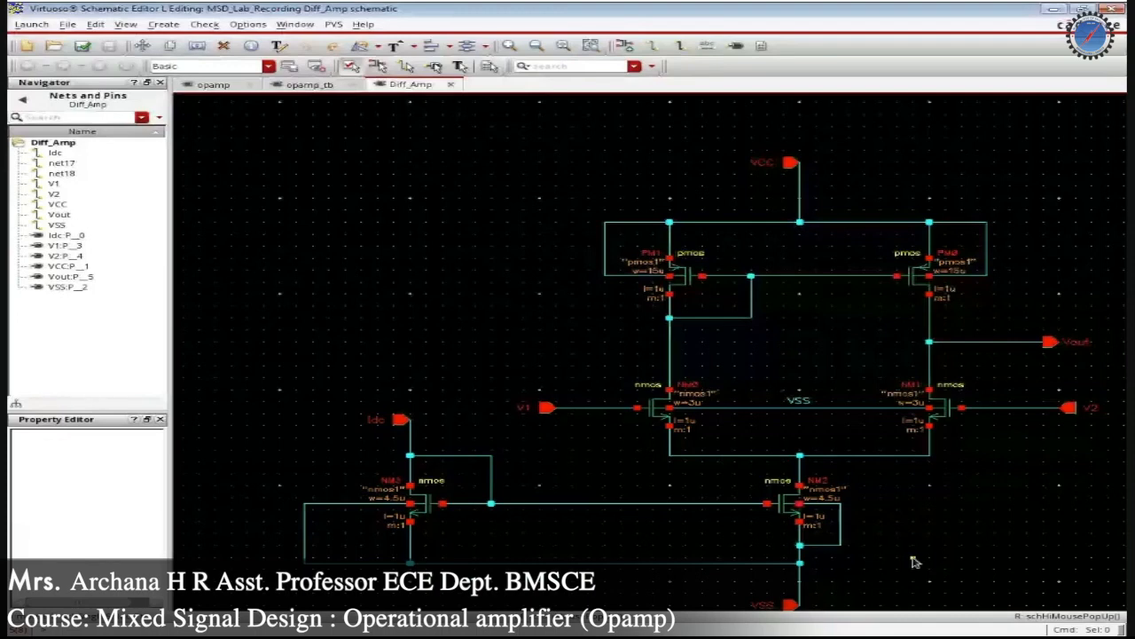
mouse_move(940, 557)
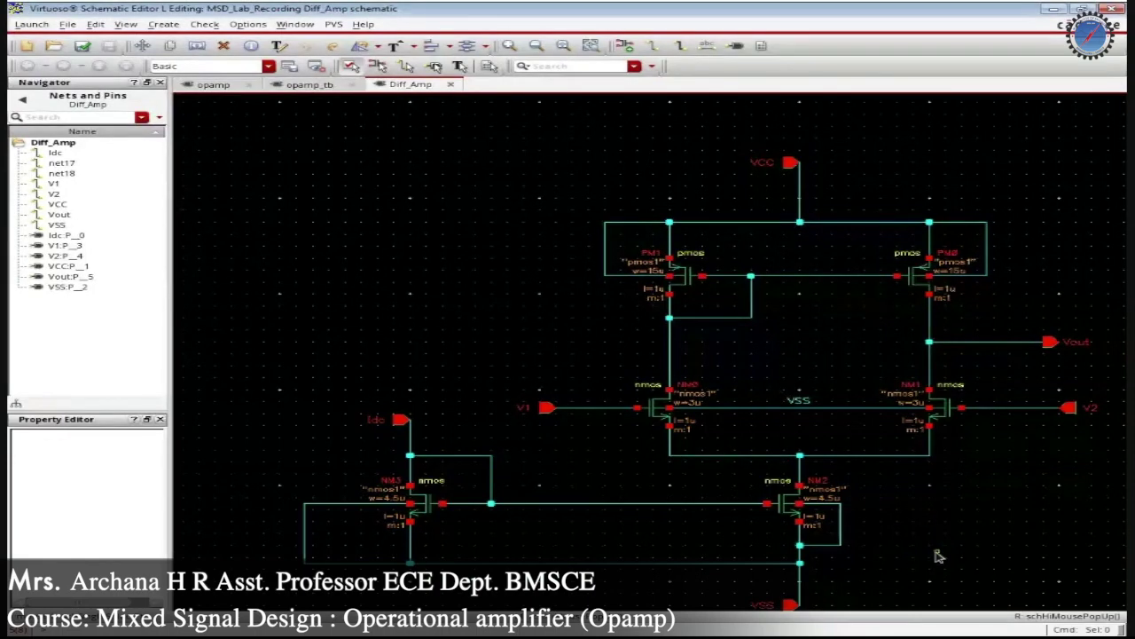
mouse_move(949, 562)
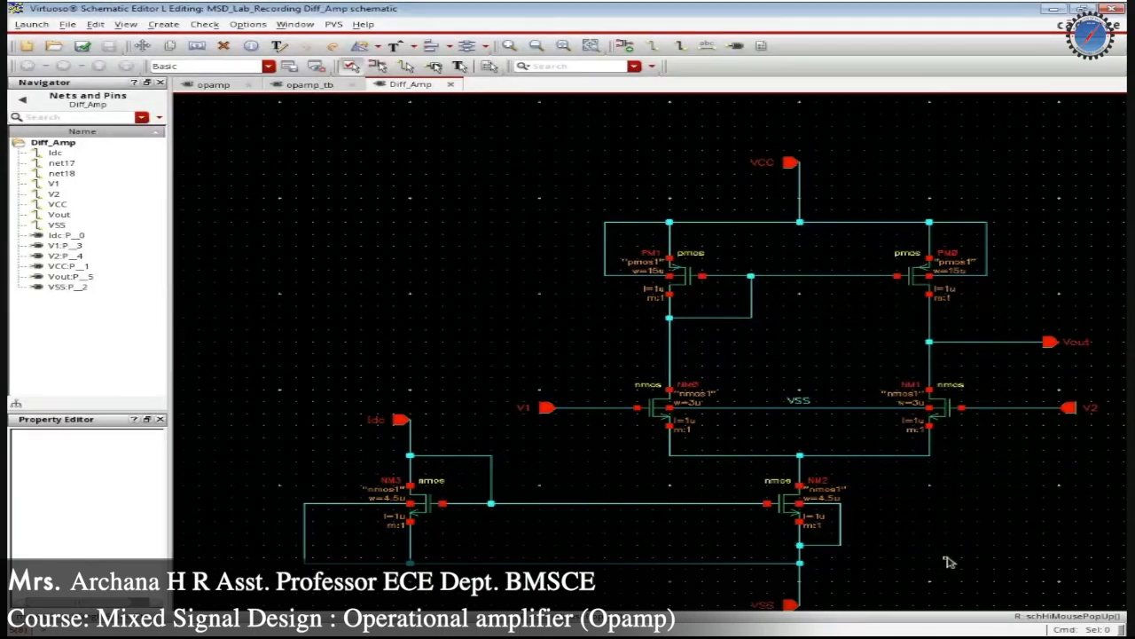
mouse_move(984, 562)
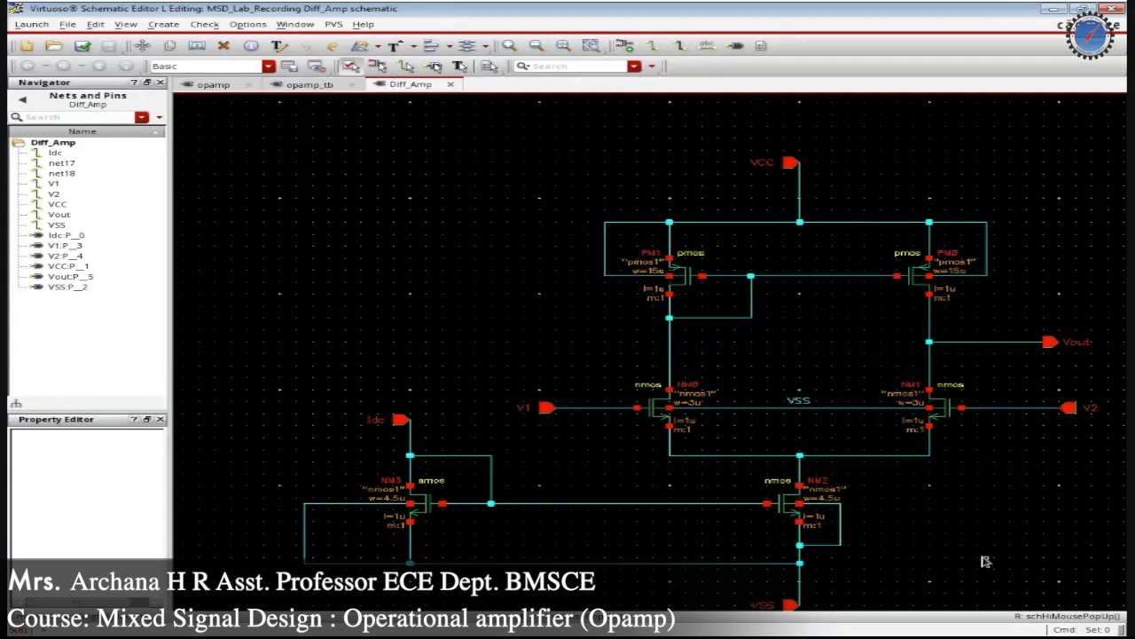
mouse_move(972, 415)
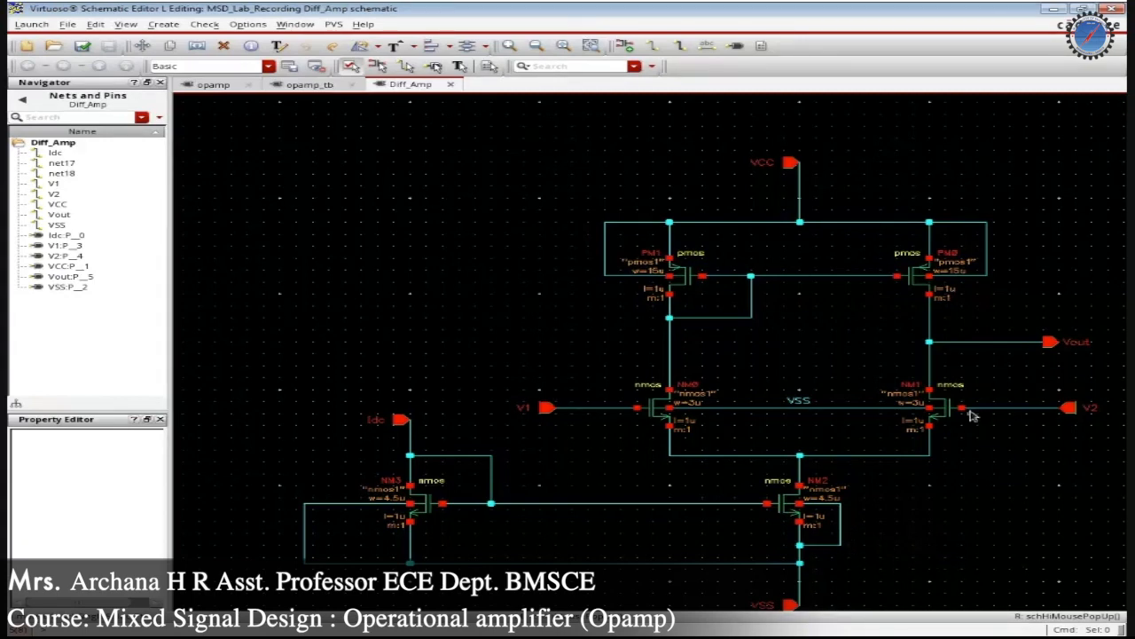
mouse_move(973, 526)
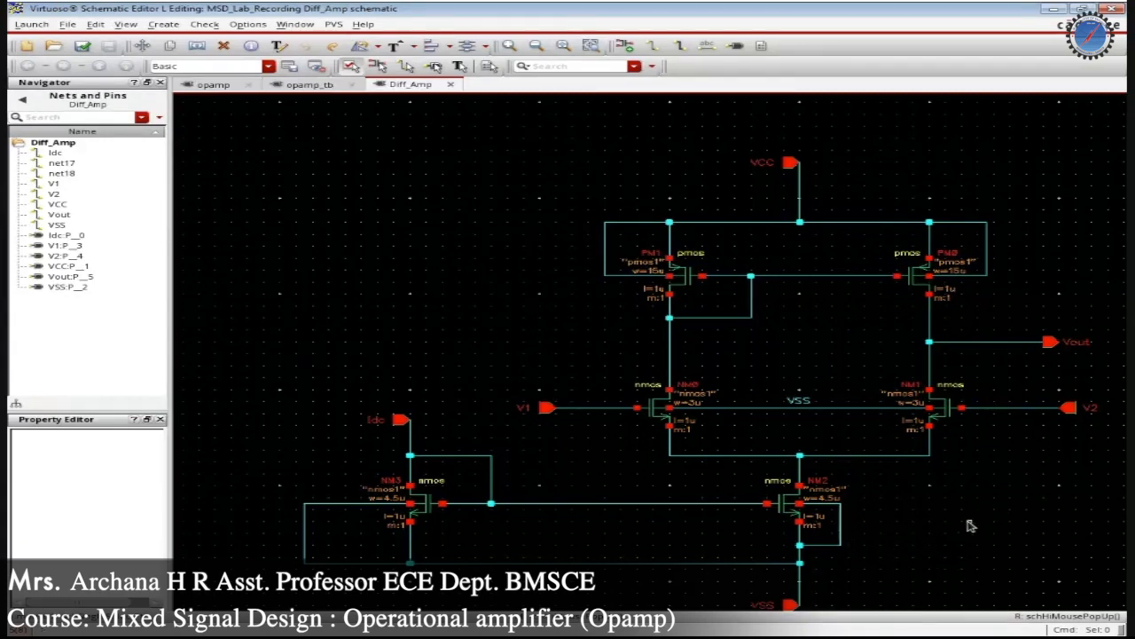
mouse_move(939, 522)
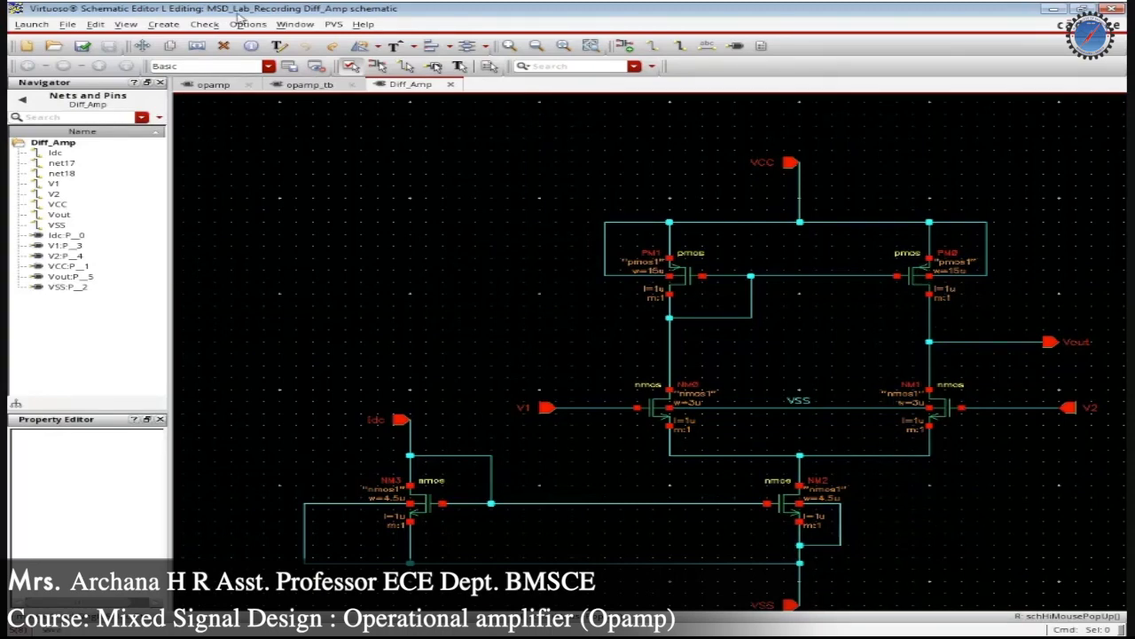
mouse_move(211, 376)
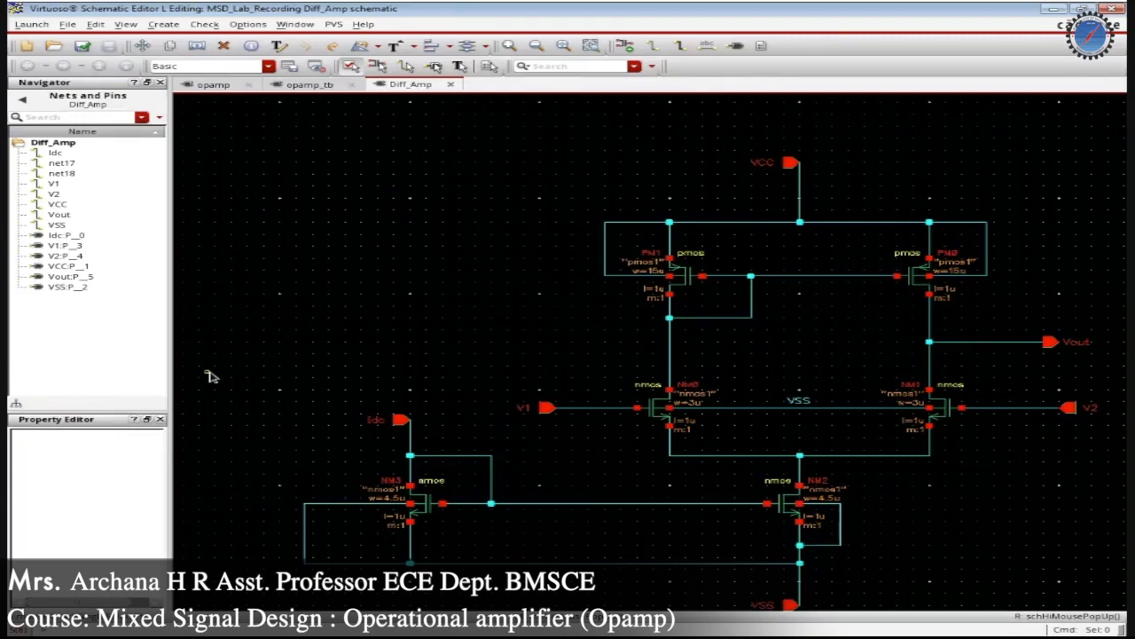
mouse_move(880, 472)
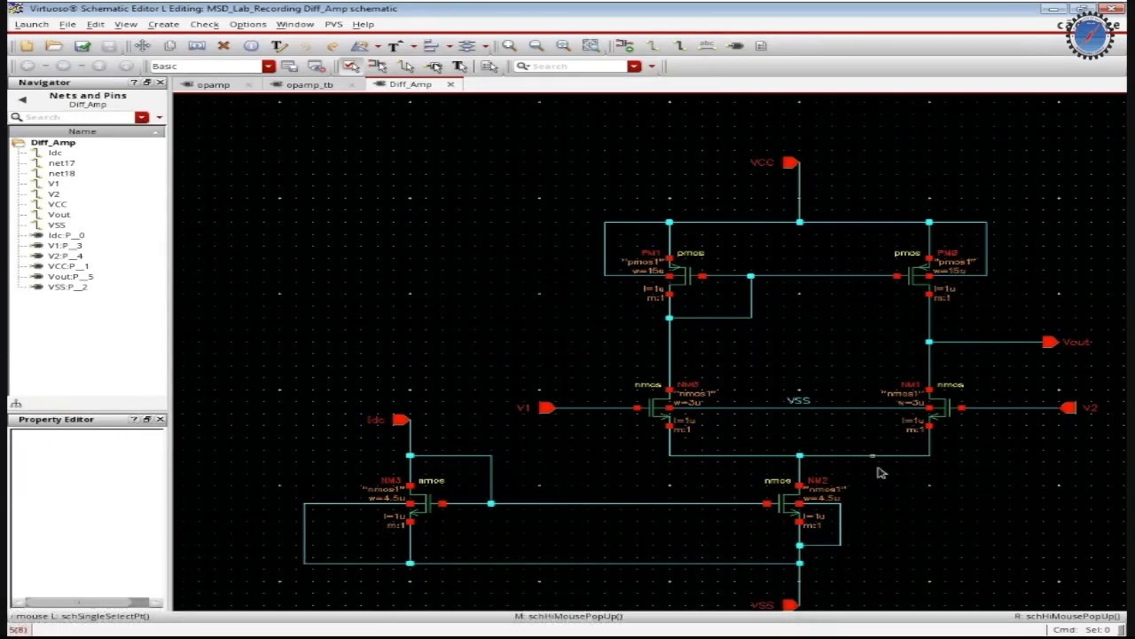
mouse_move(429, 104)
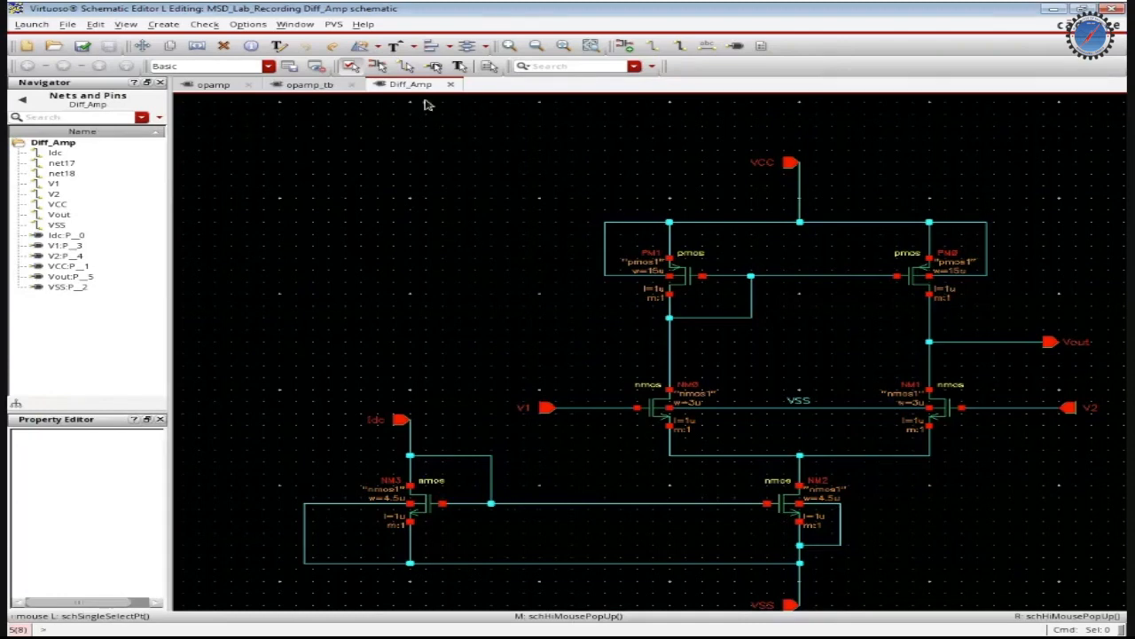
mouse_move(731, 318)
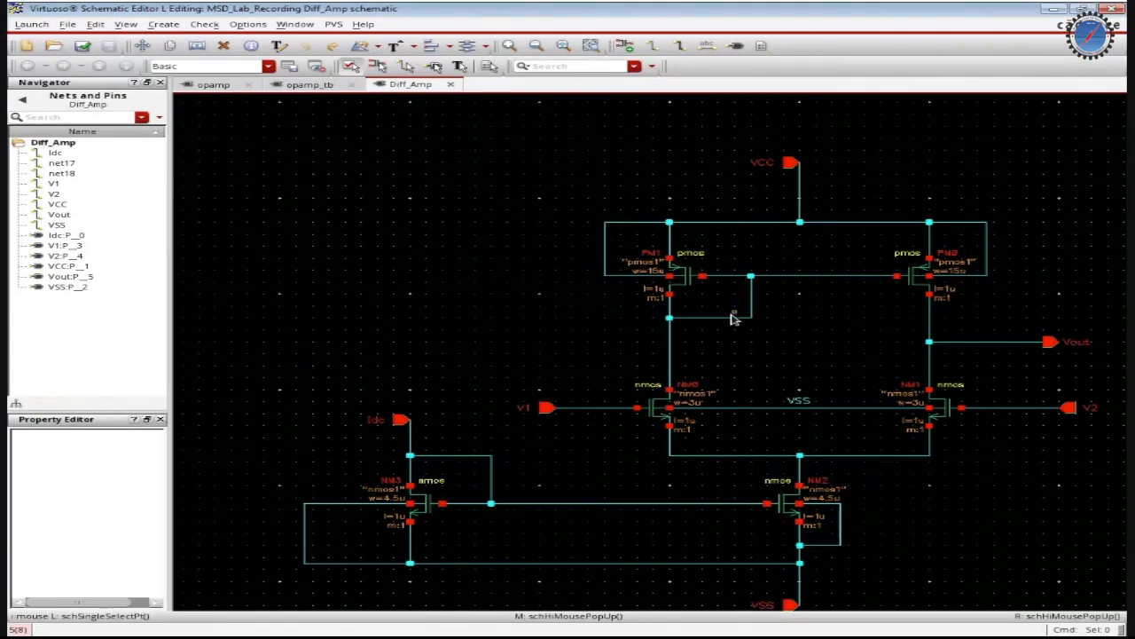
mouse_move(123, 206)
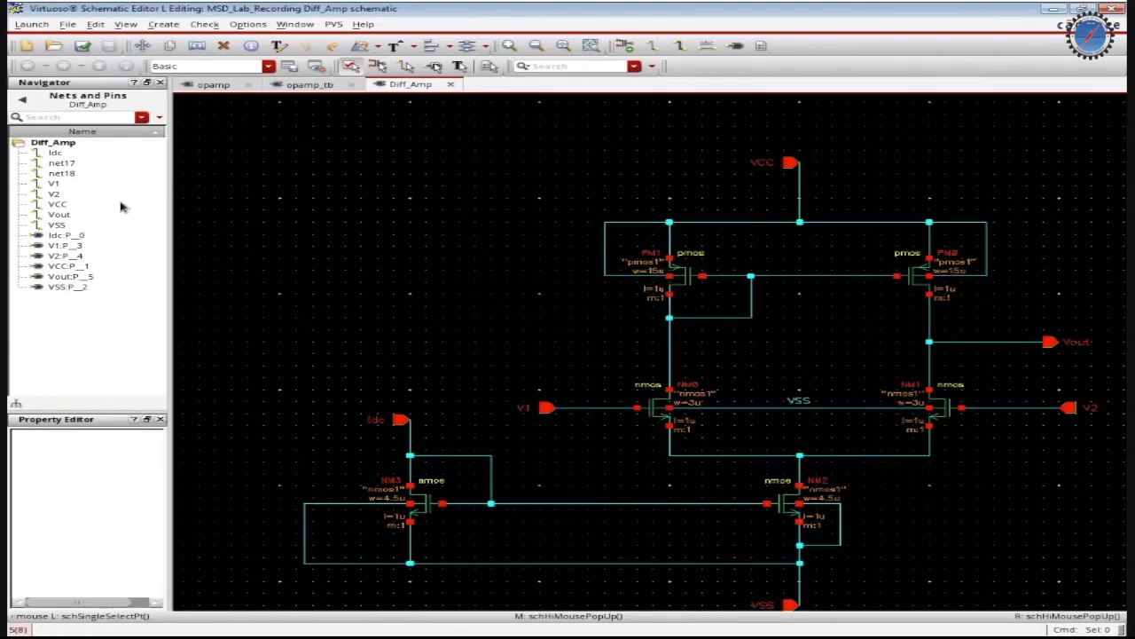
mouse_move(506, 216)
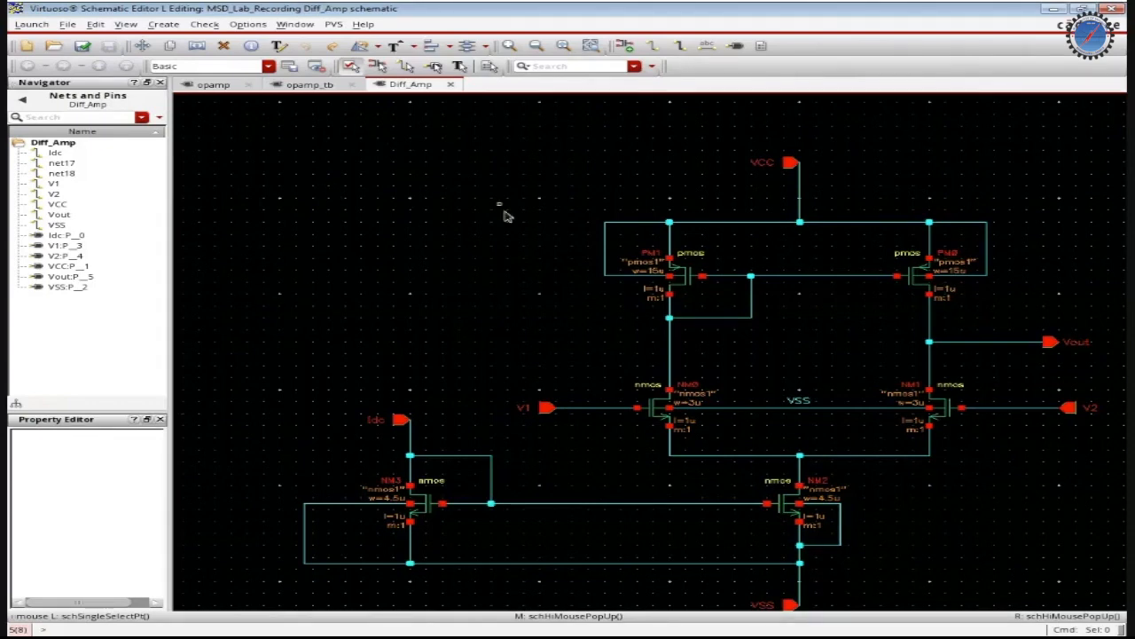
mouse_move(877, 516)
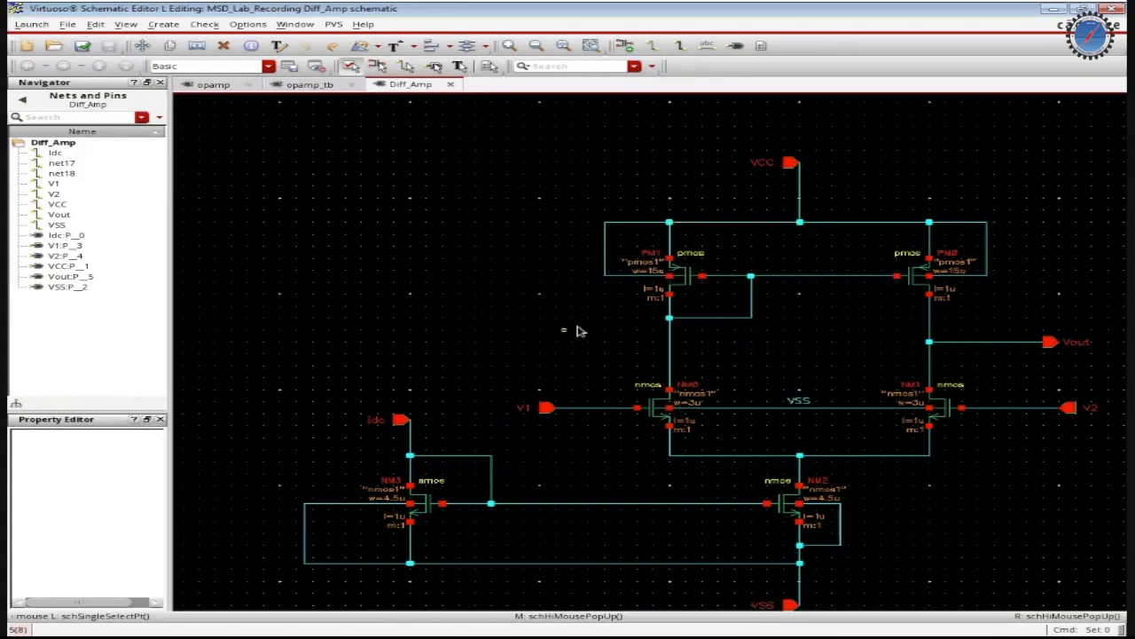
mouse_move(931, 483)
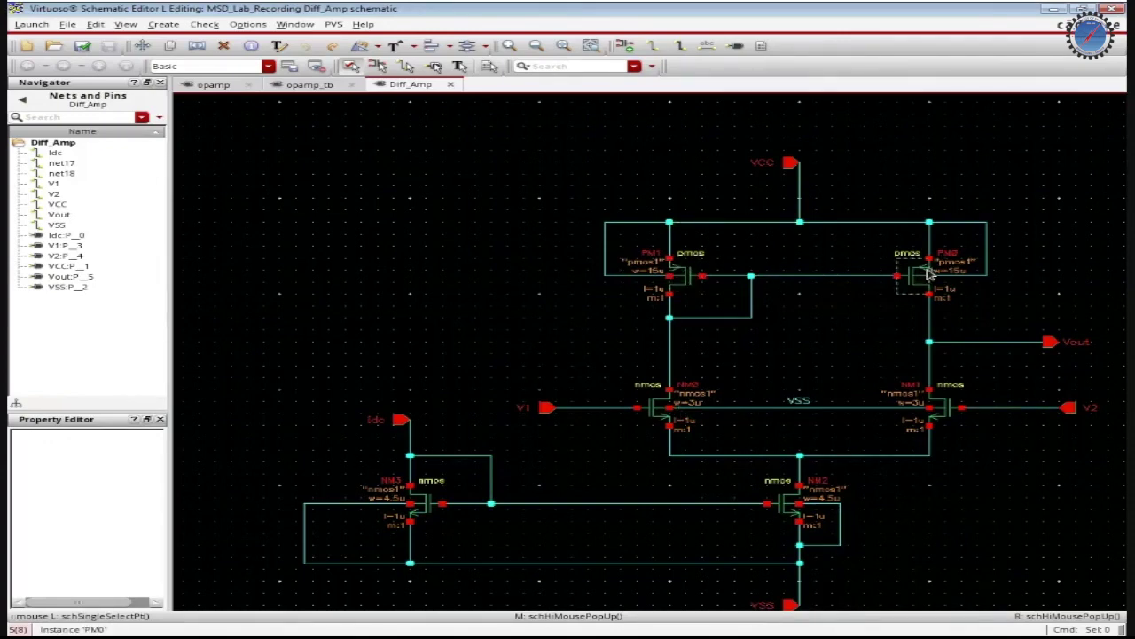
mouse_move(701, 436)
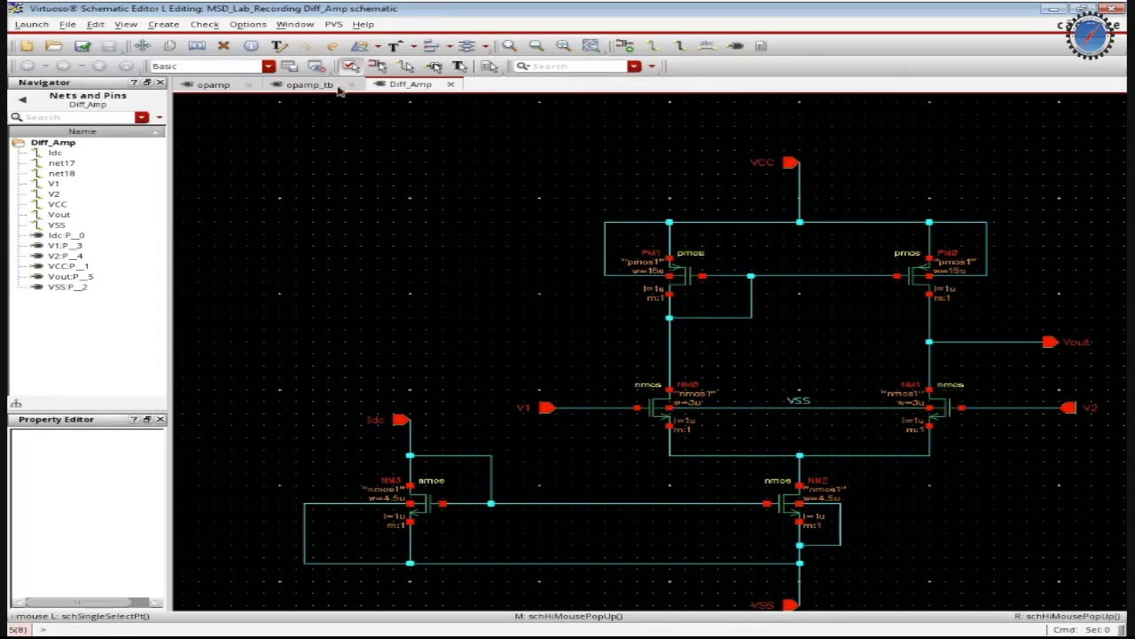
mouse_move(648, 216)
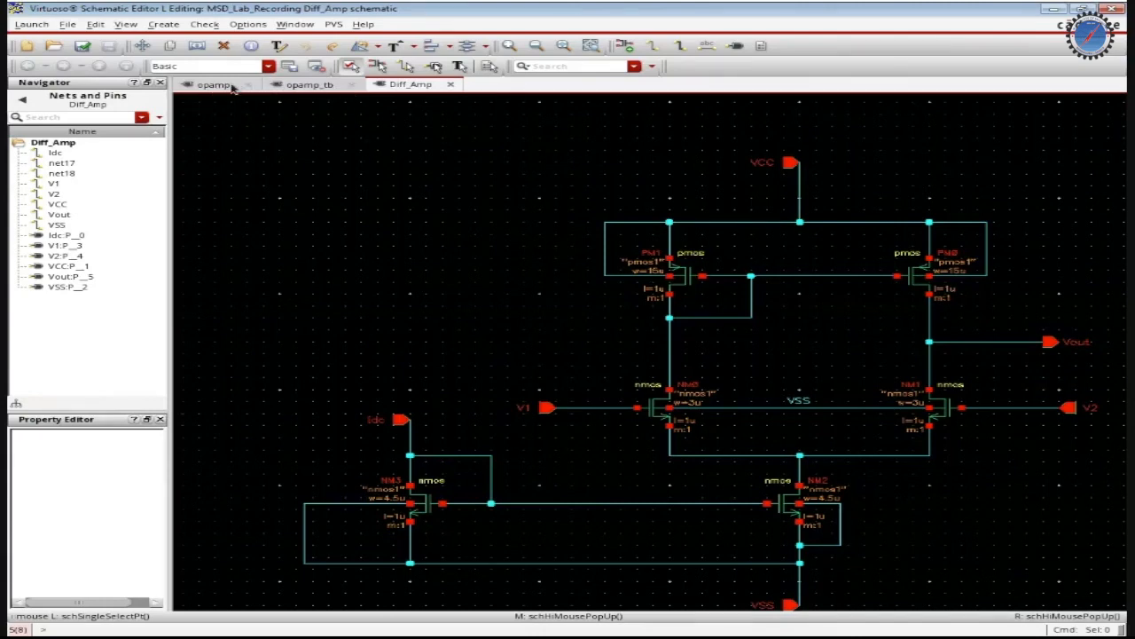
- Review the opamp top-level schematic, inspecting its Diff_Amp input stage and csamp output stage blocks
click(213, 85)
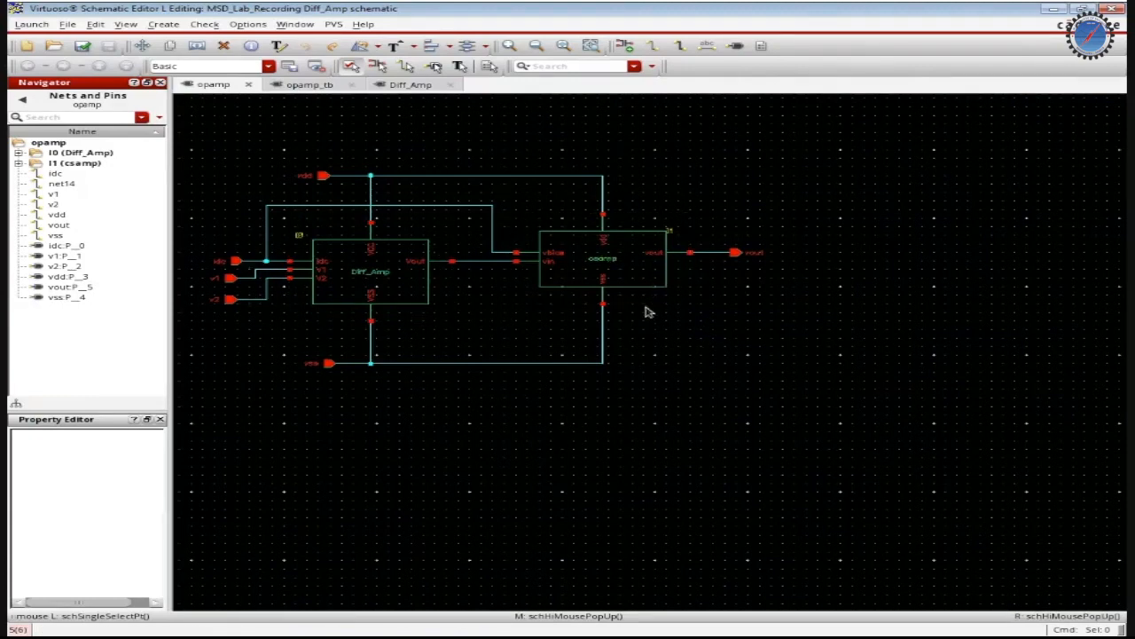
click(603, 257)
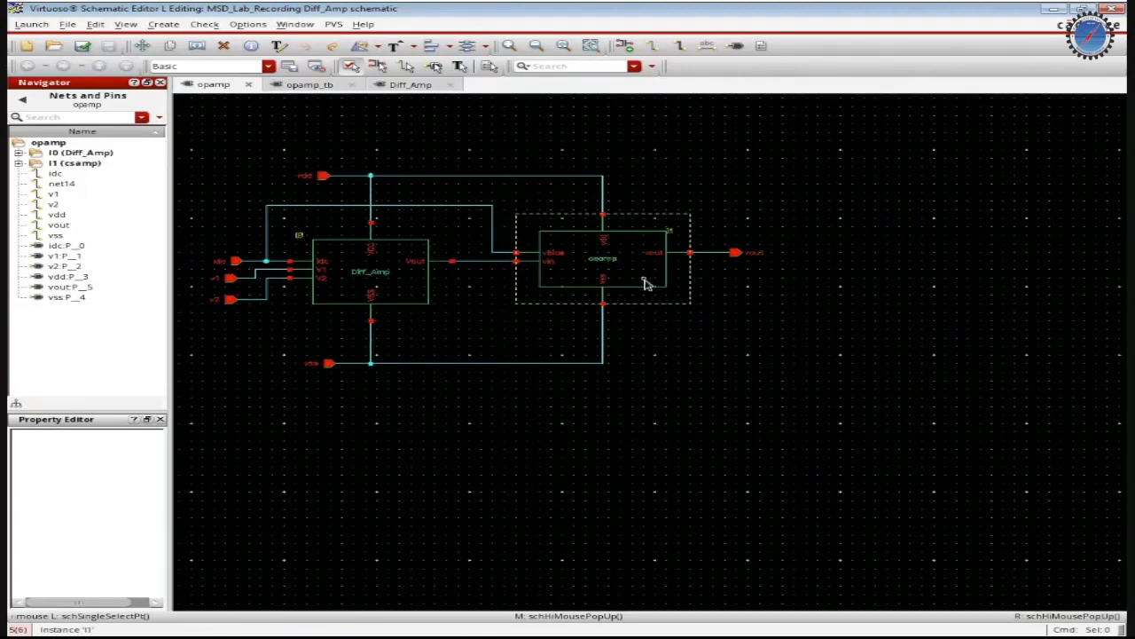
click(370, 269)
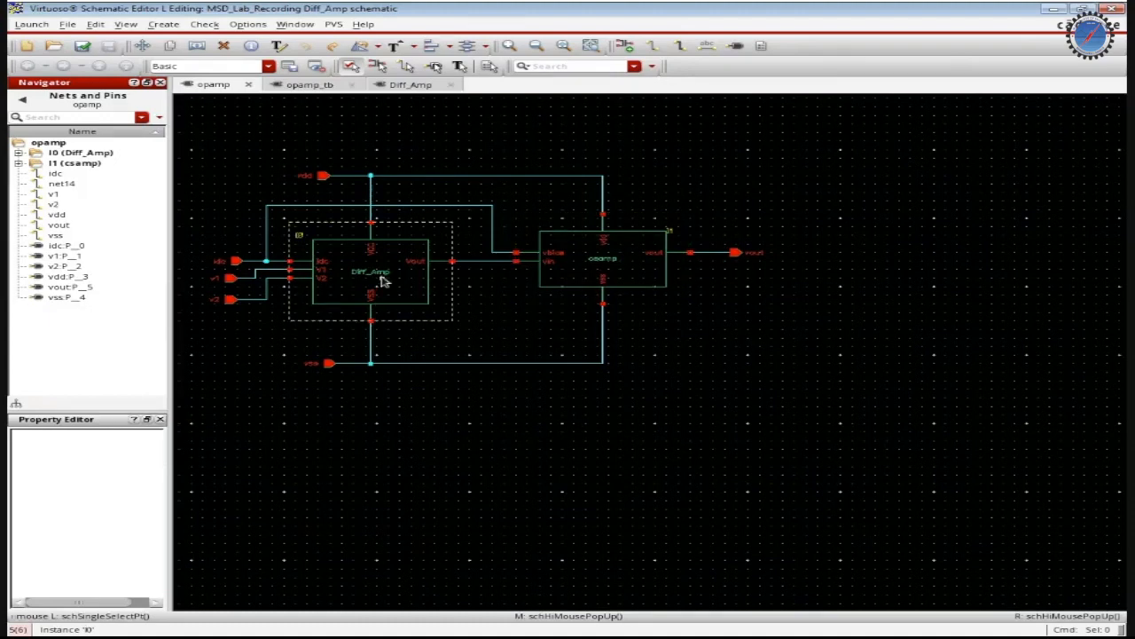
click(603, 258)
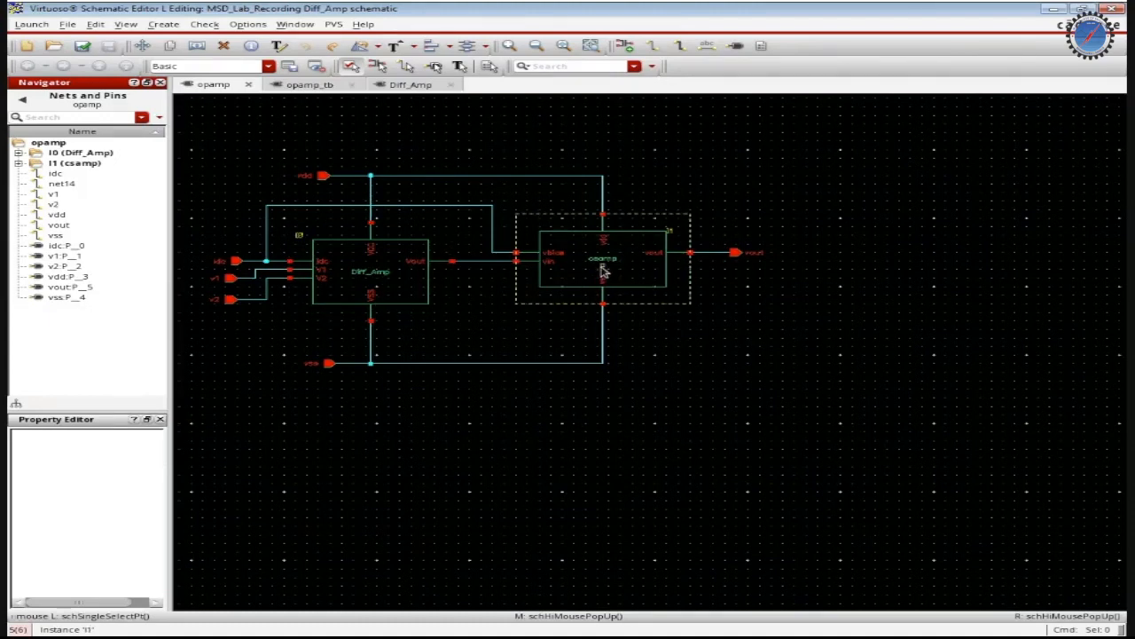
click(334, 293)
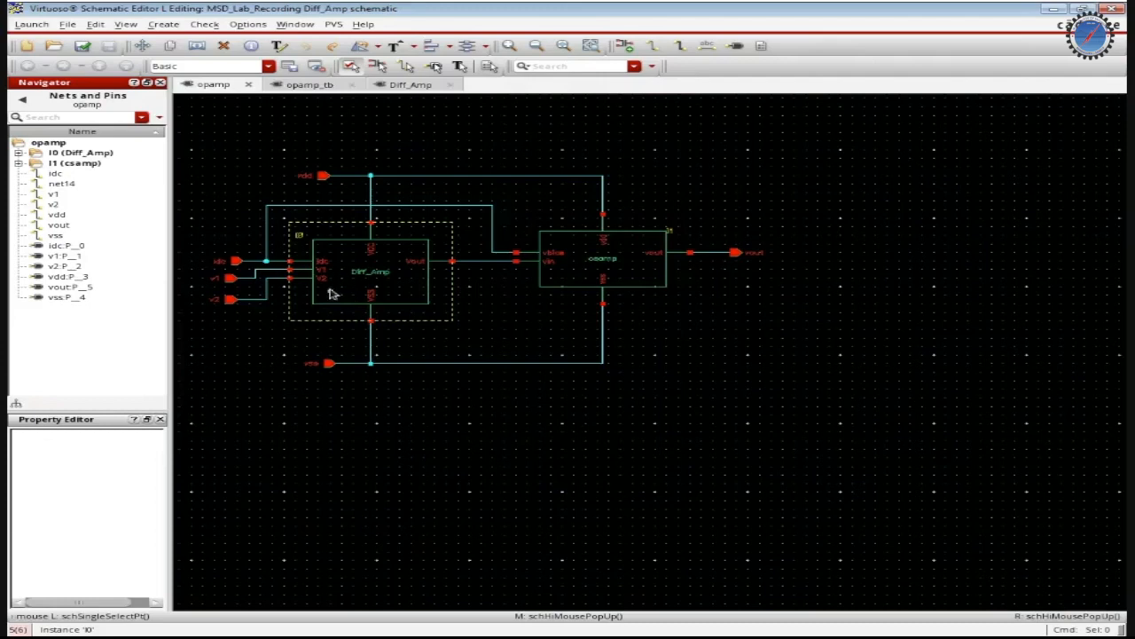
mouse_move(229, 309)
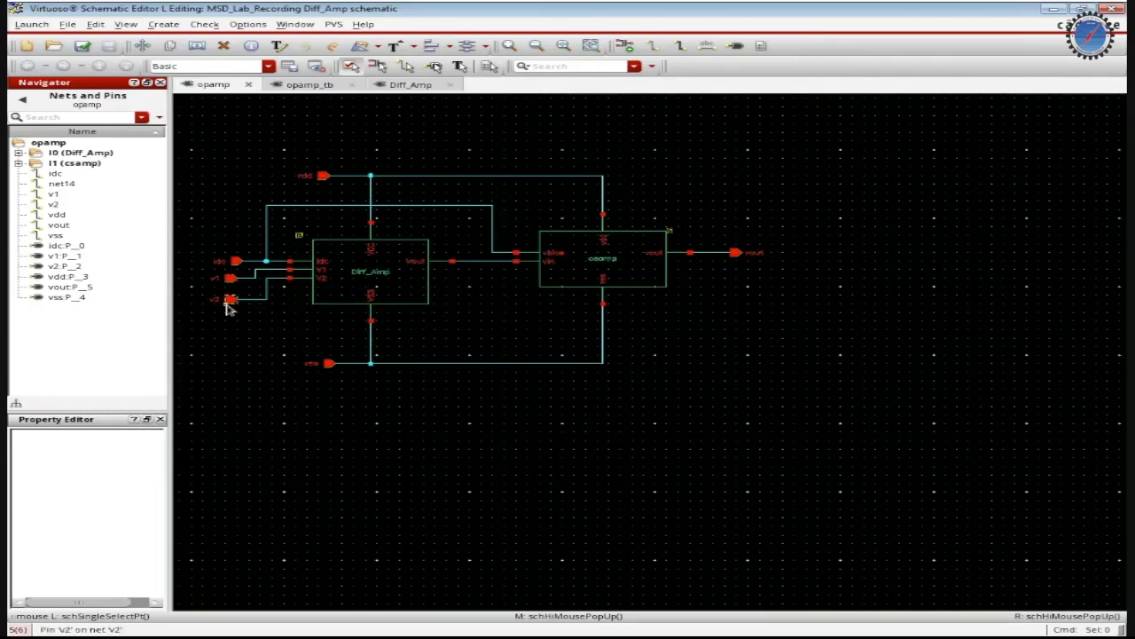
mouse_move(564, 222)
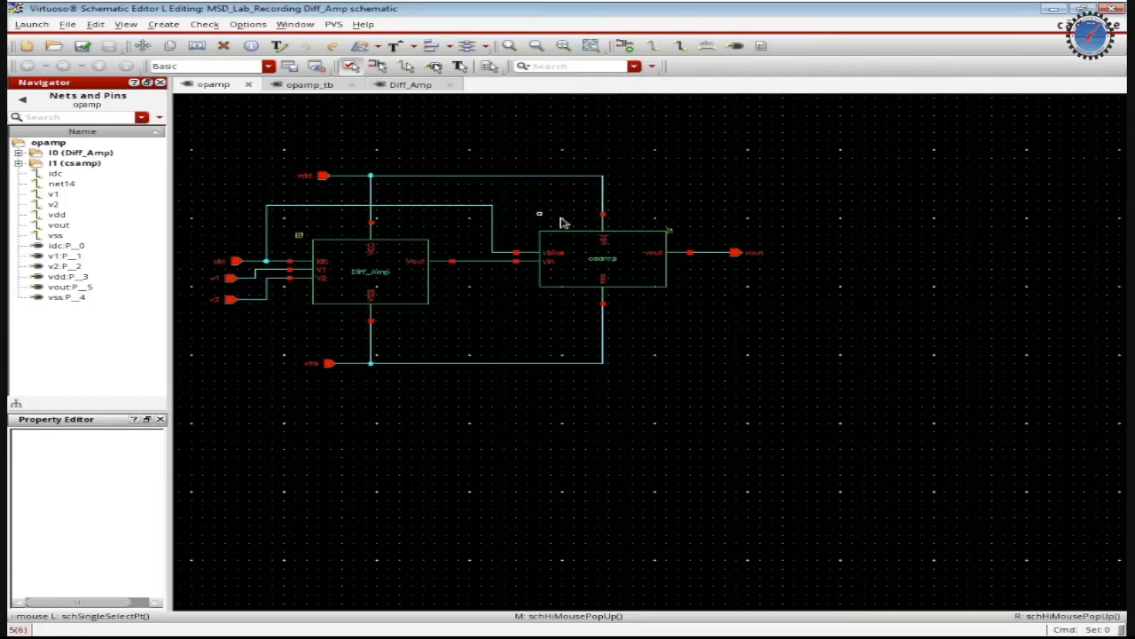
mouse_move(323, 176)
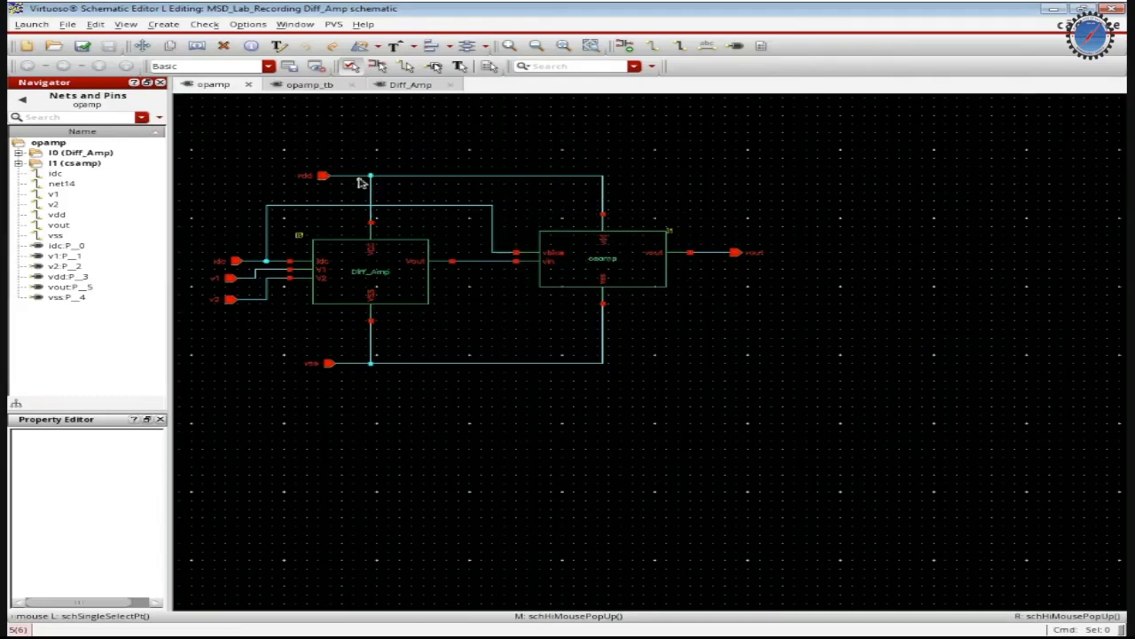
click(604, 257)
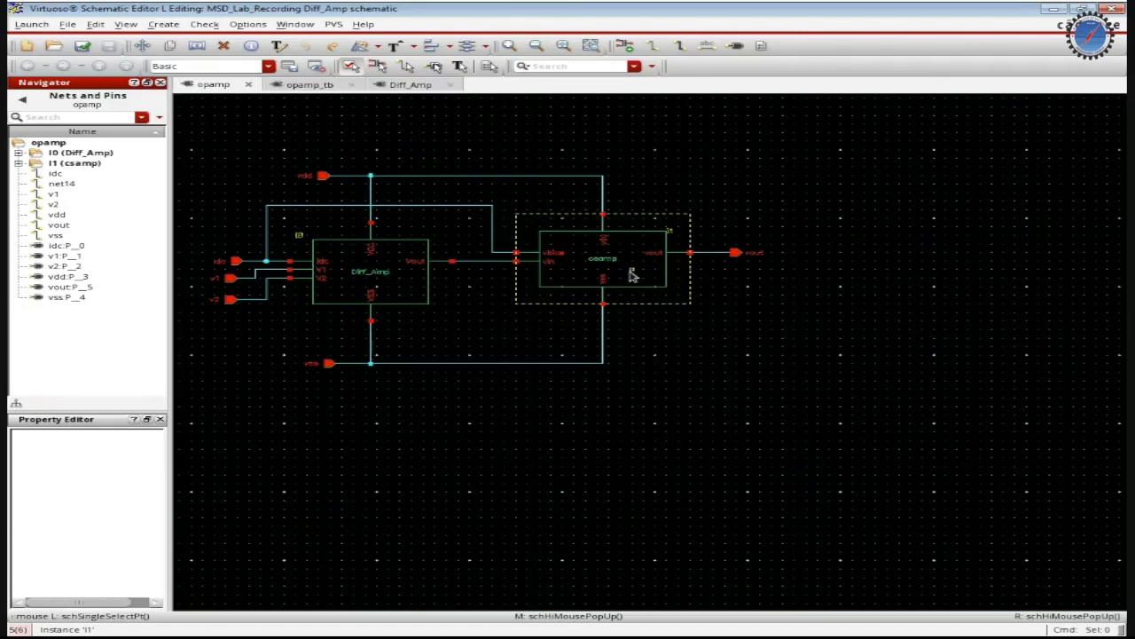
mouse_move(600, 259)
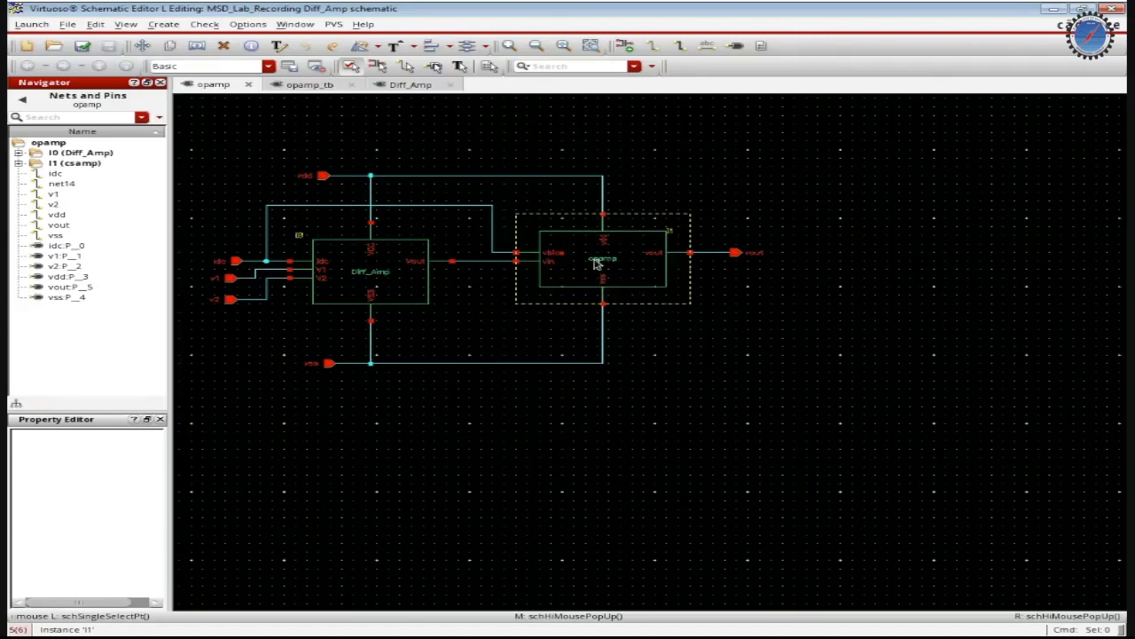
mouse_move(631, 273)
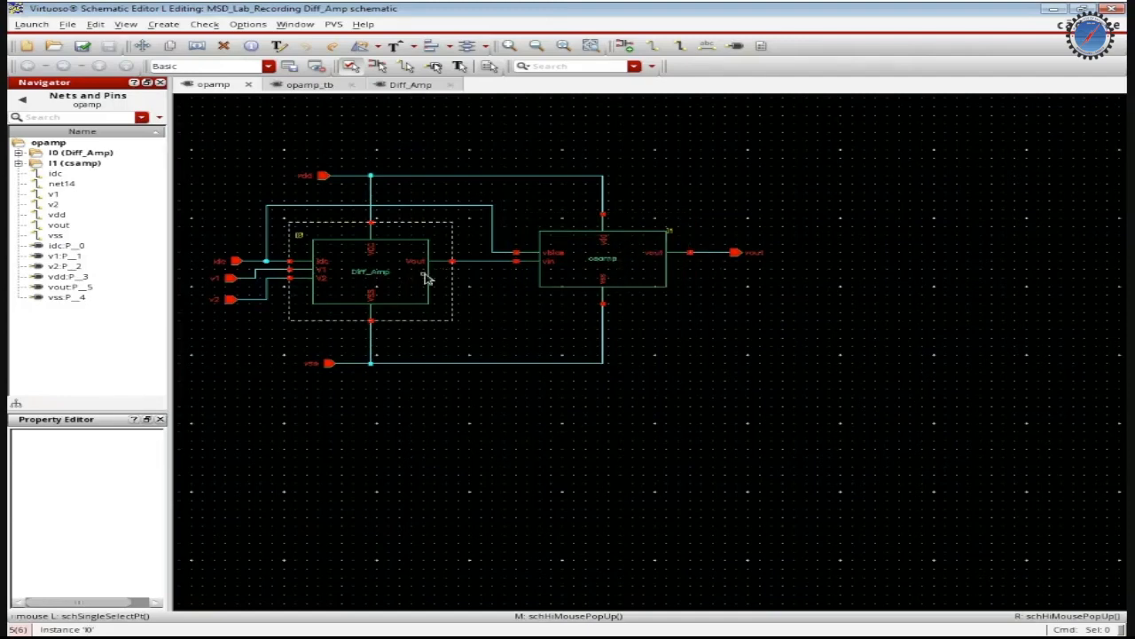
click(603, 257)
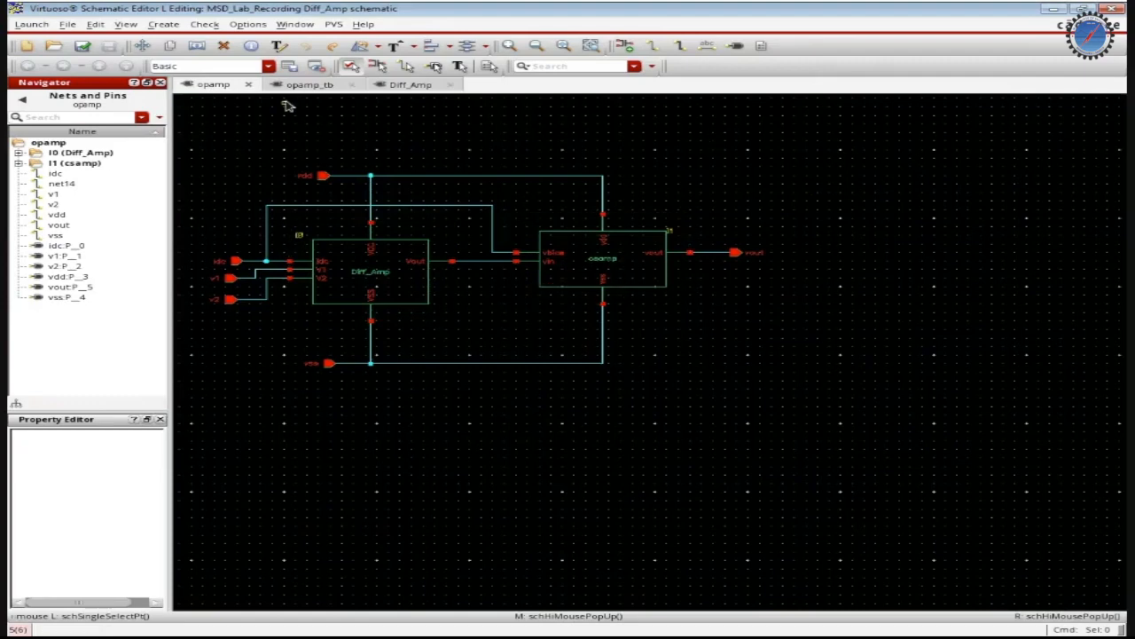
mouse_move(308, 85)
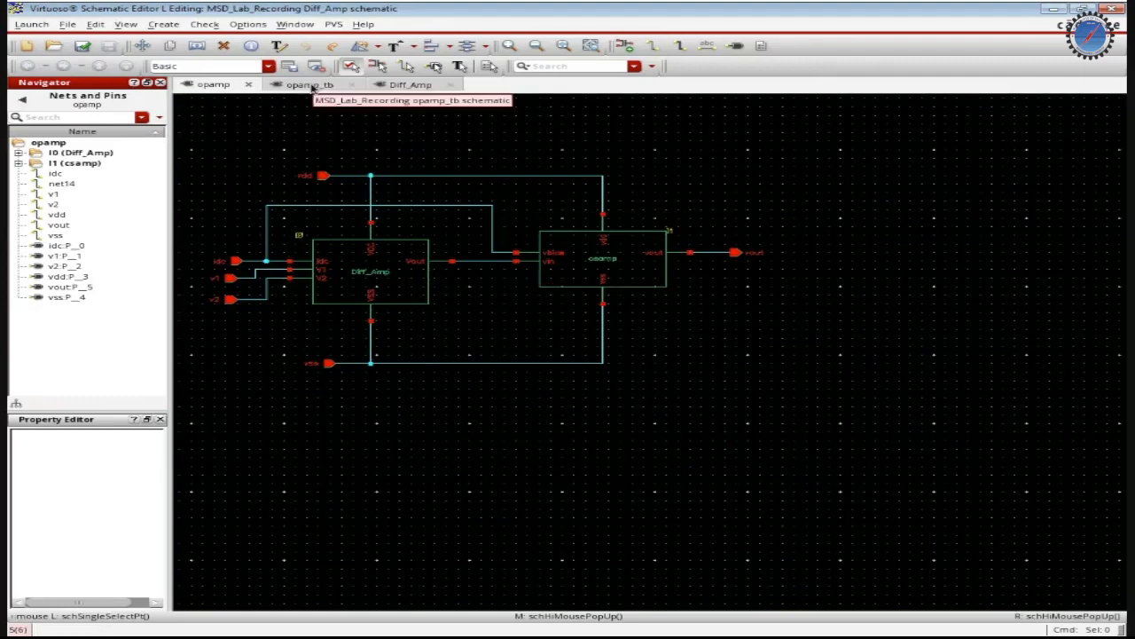
- Review the opamp_tb test bench, inspecting the opamp instance, its sources and the vout net
click(305, 85)
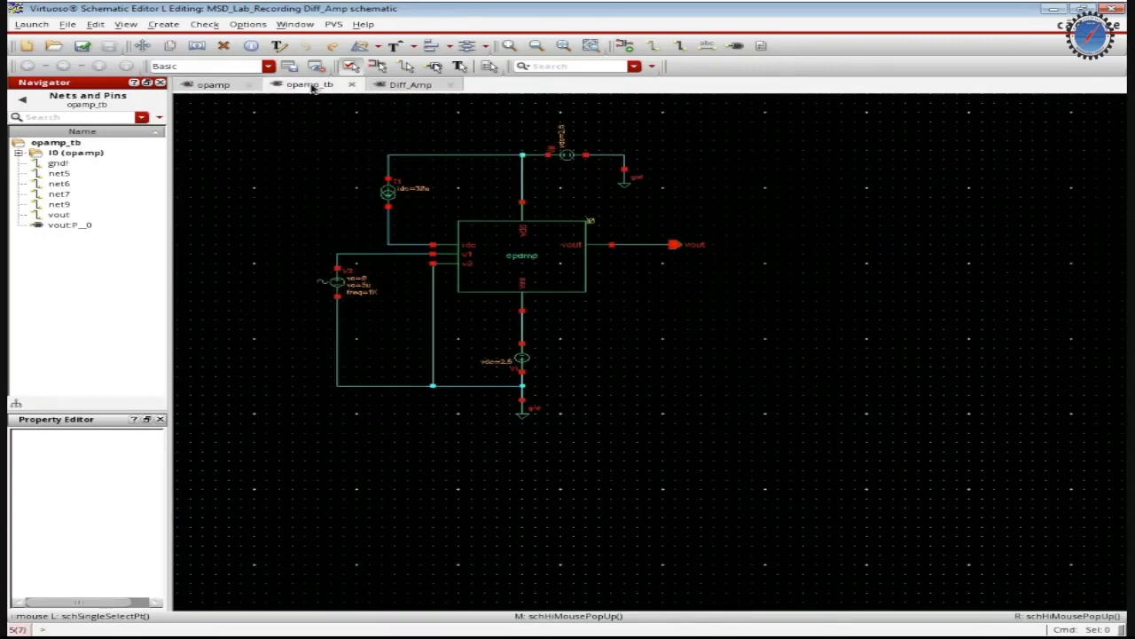
mouse_move(389, 447)
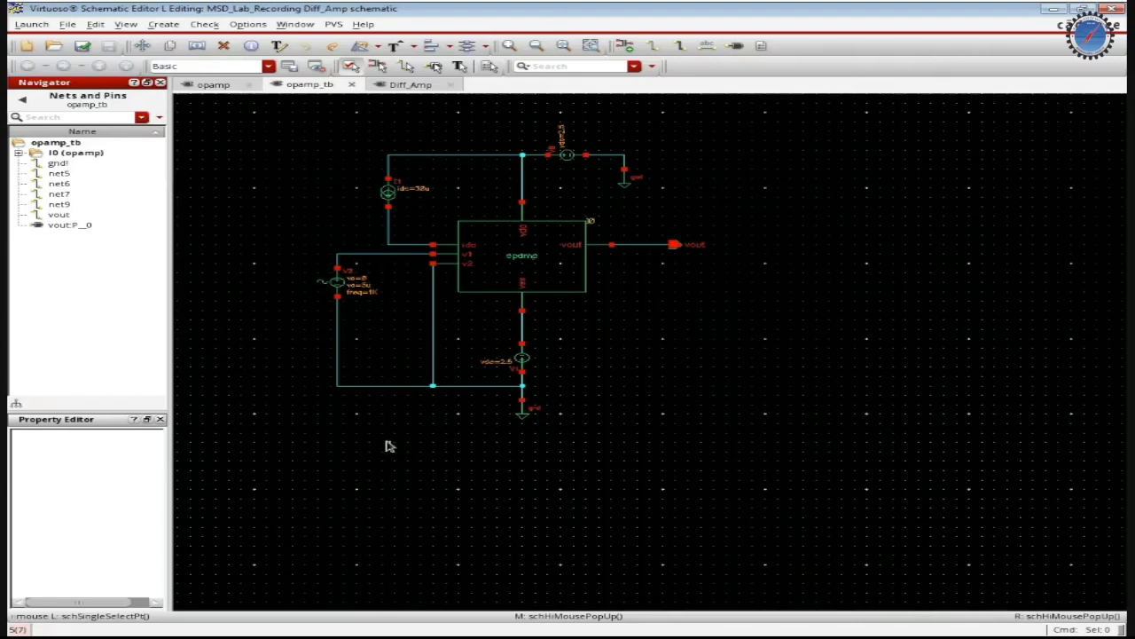
click(524, 255)
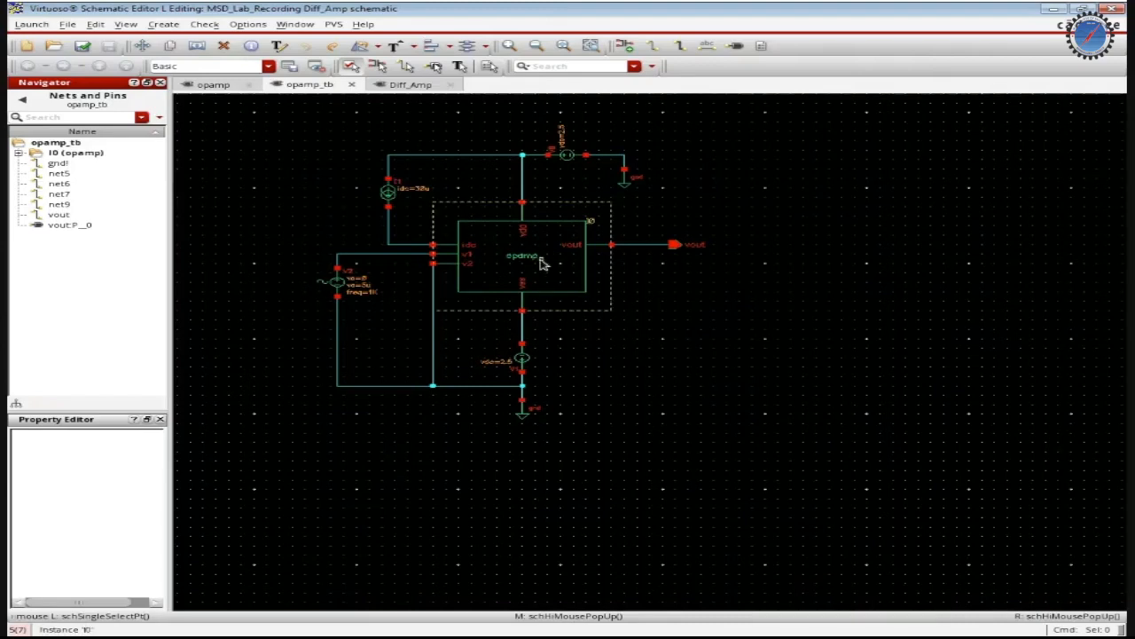
mouse_move(500, 268)
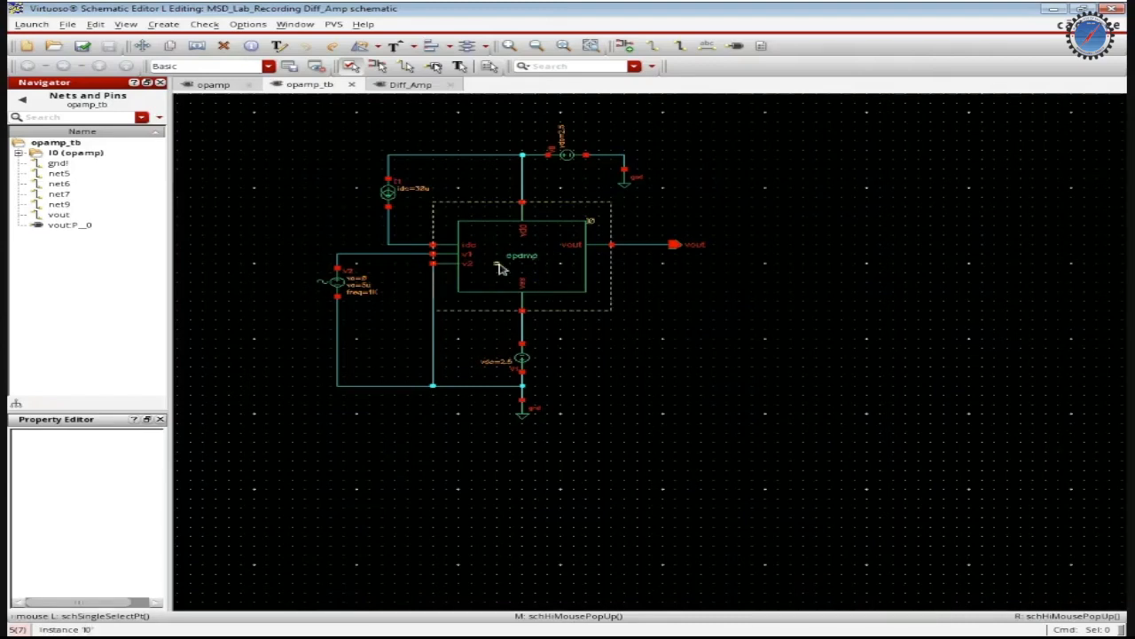
click(391, 193)
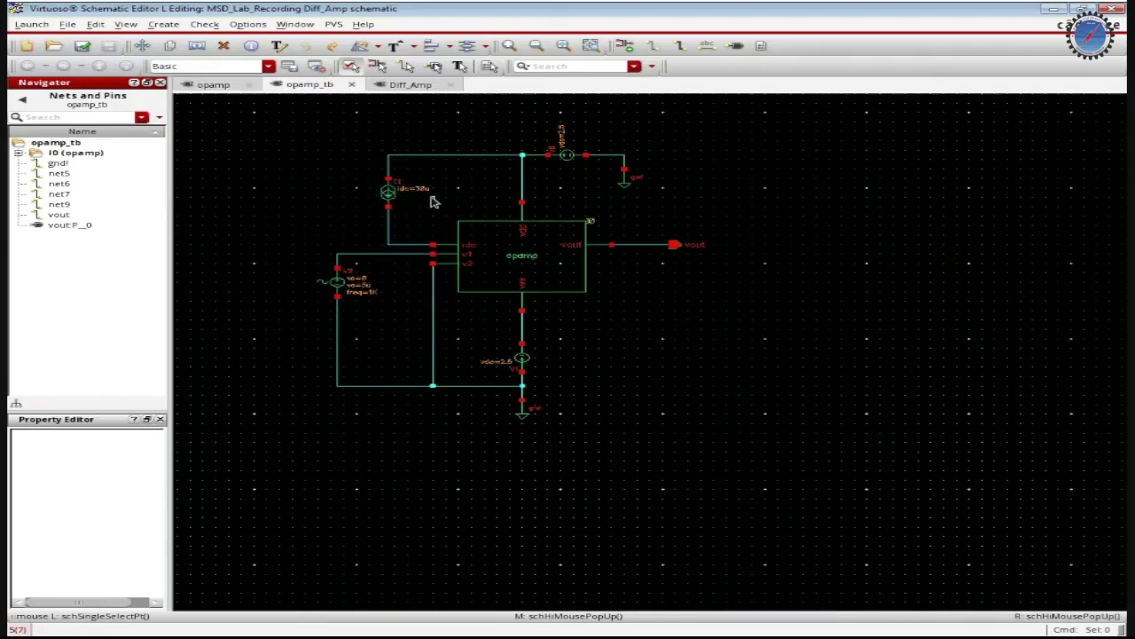
mouse_move(334, 299)
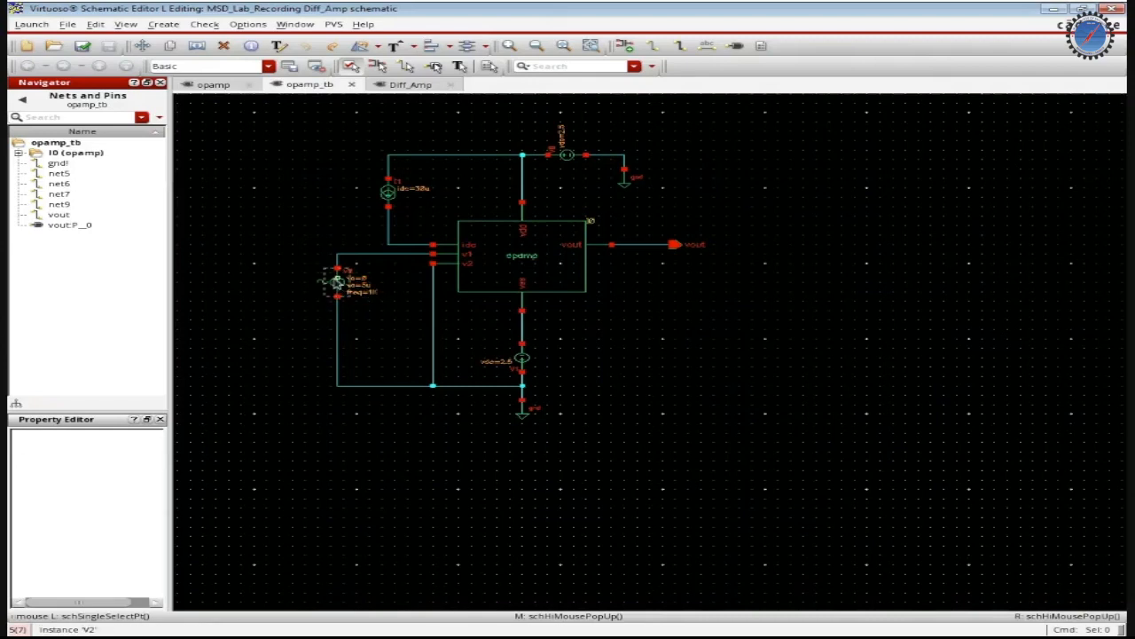
click(337, 282)
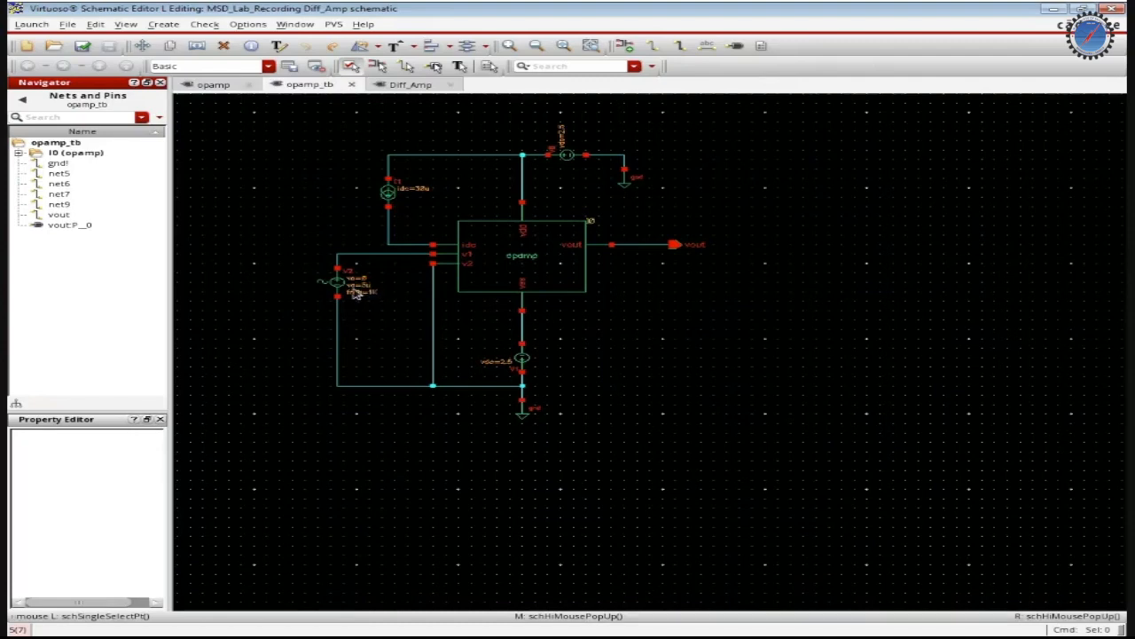
mouse_move(521, 376)
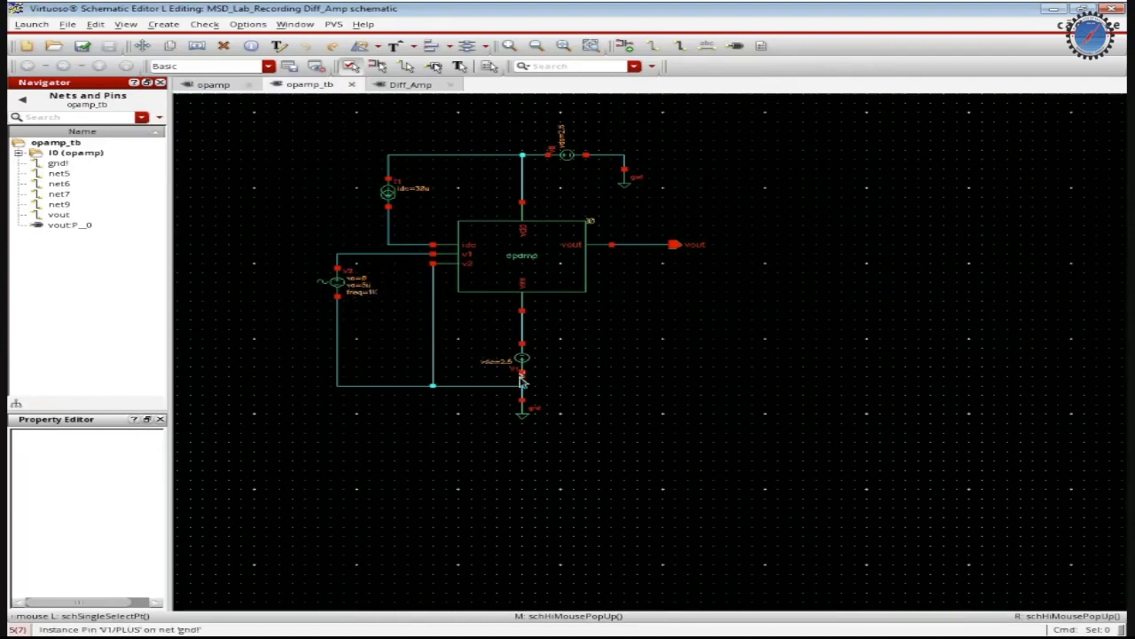
mouse_move(511, 366)
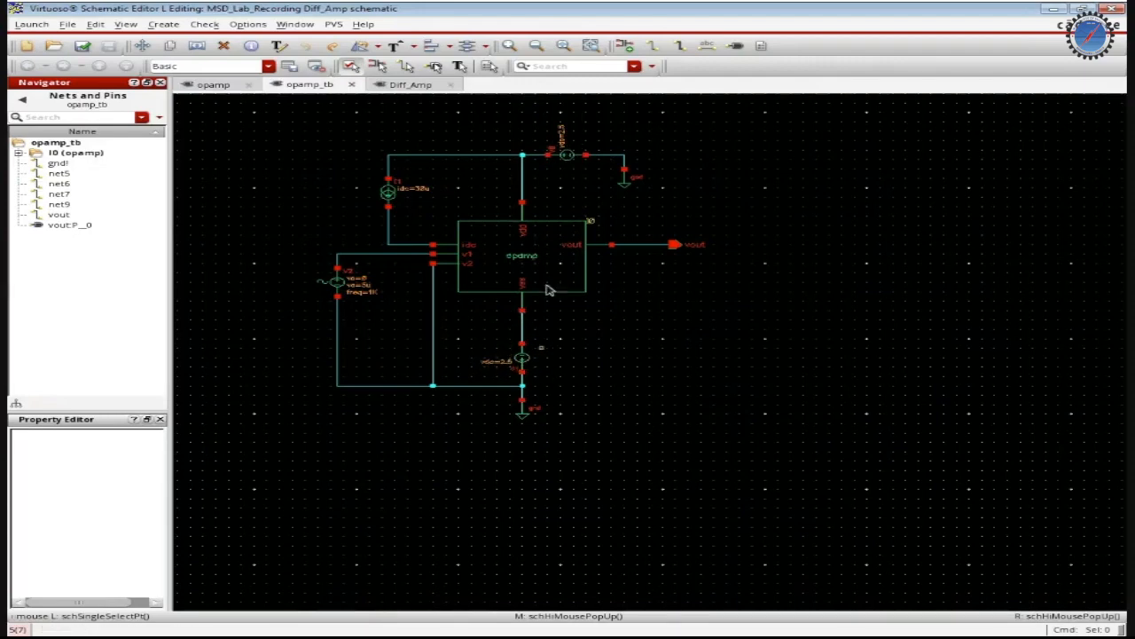
click(522, 258)
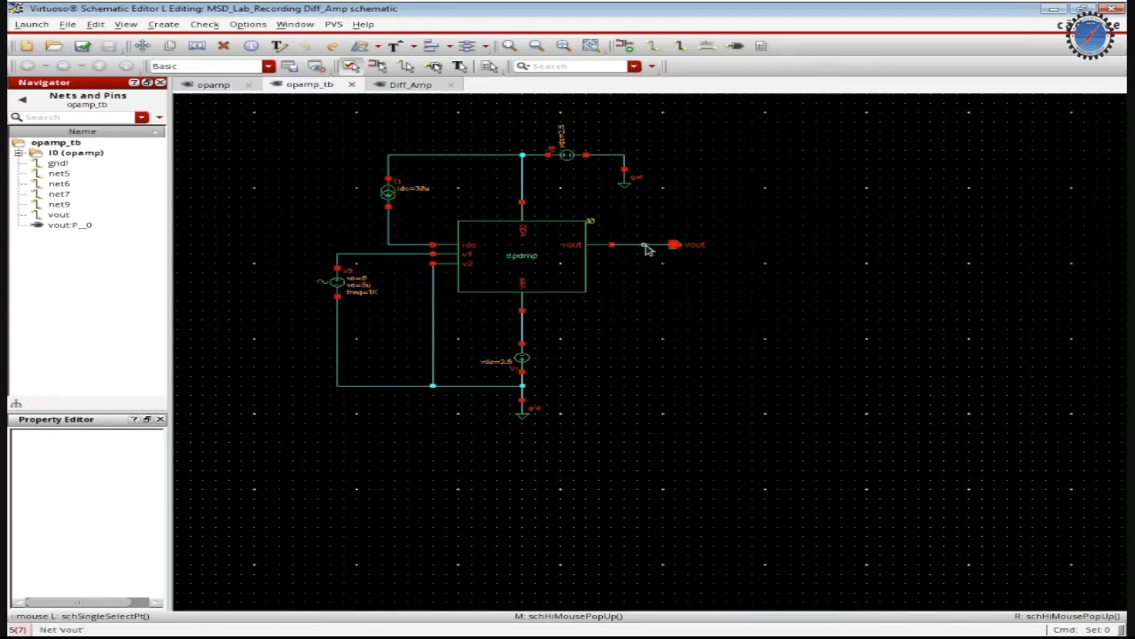
click(522, 257)
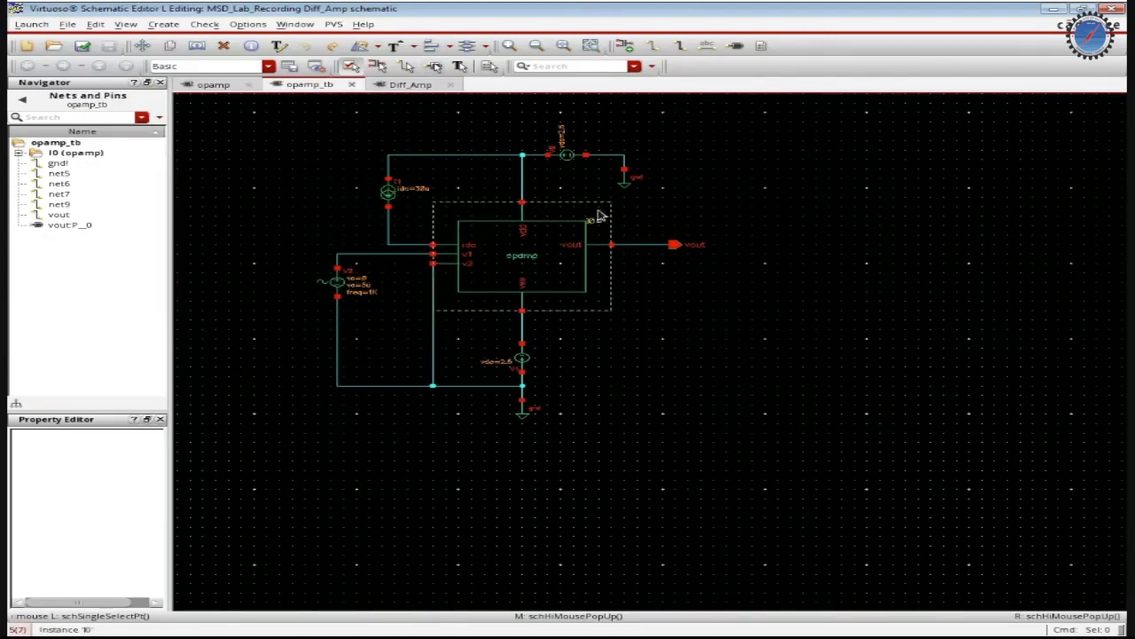
click(32, 25)
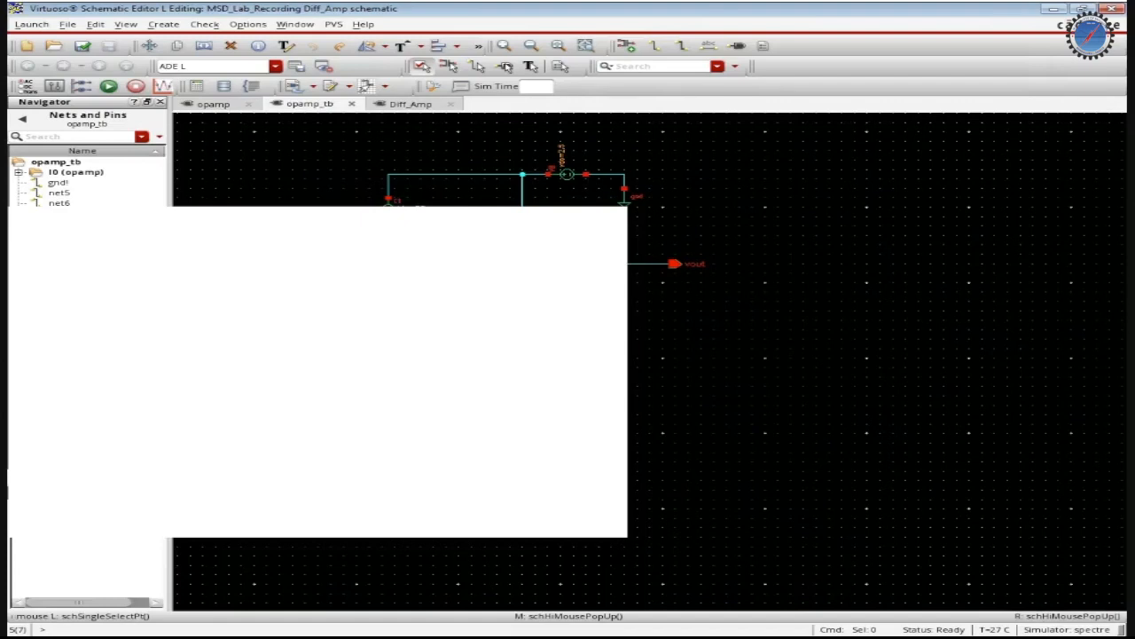
- Bring up the Choosing Analyses dialog from the ADE L Analyses pane
right_click(190, 255)
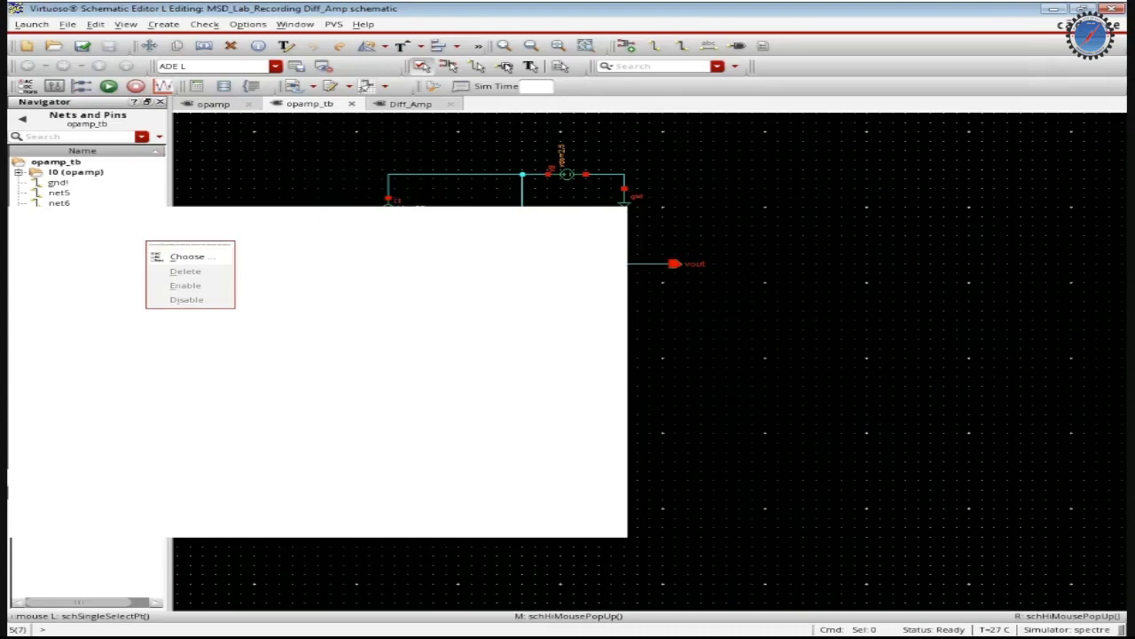
mouse_move(188, 255)
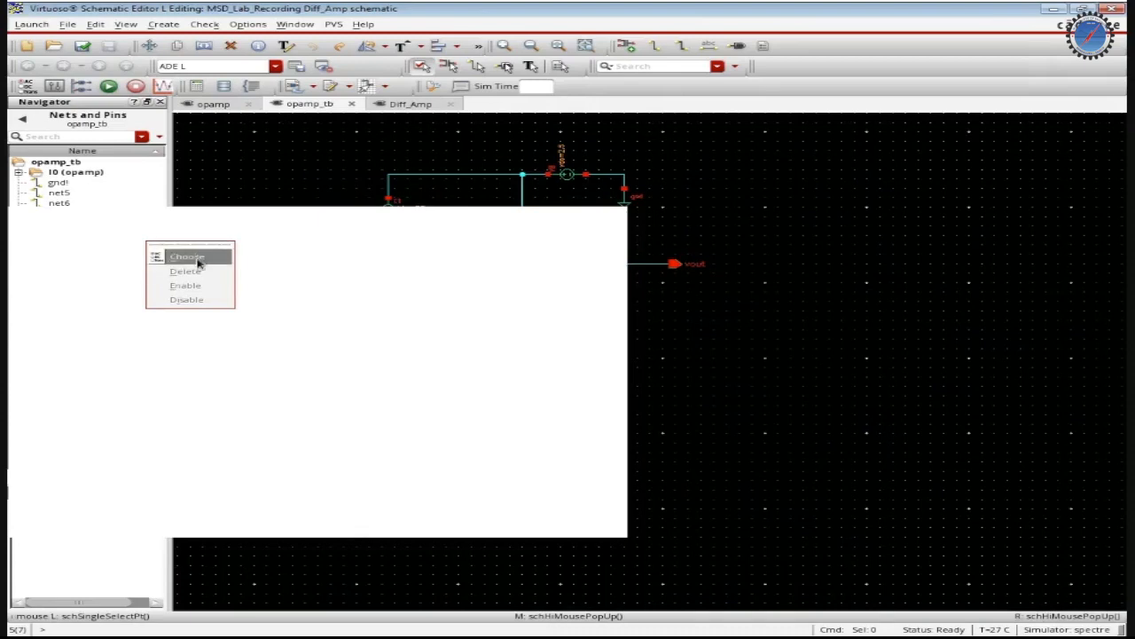
click(188, 255)
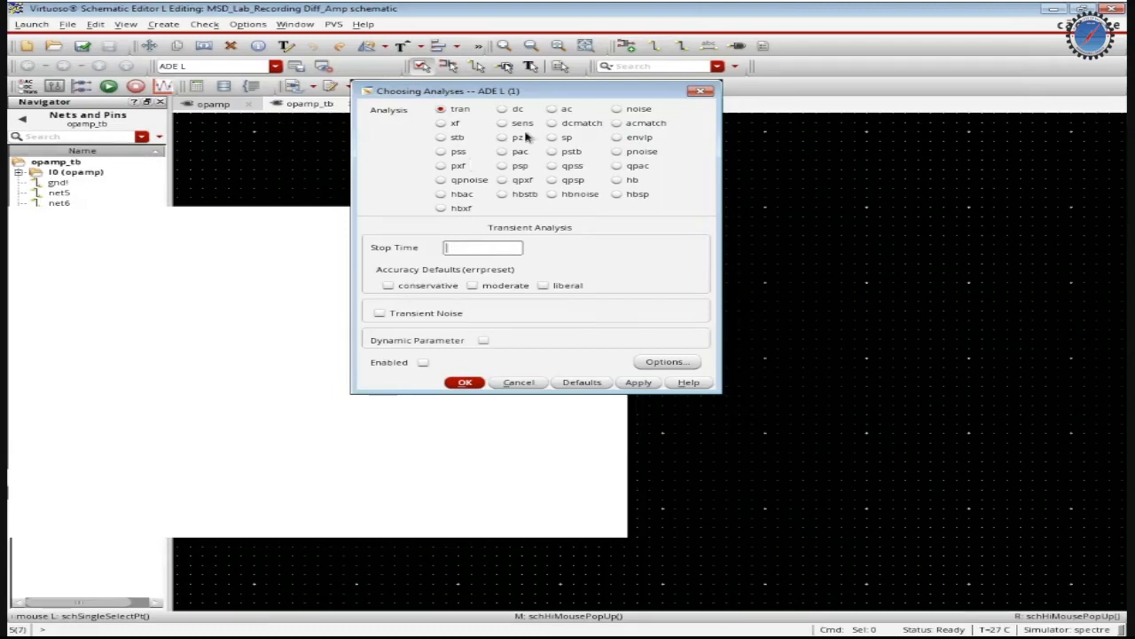
mouse_move(465, 121)
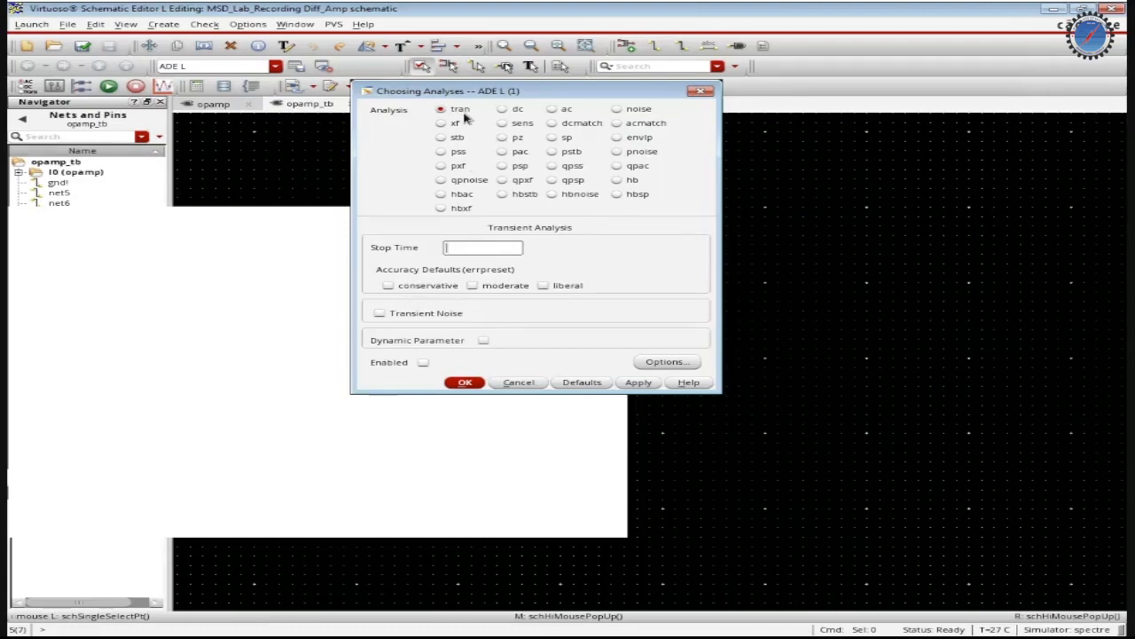
mouse_move(461, 227)
text(5u)
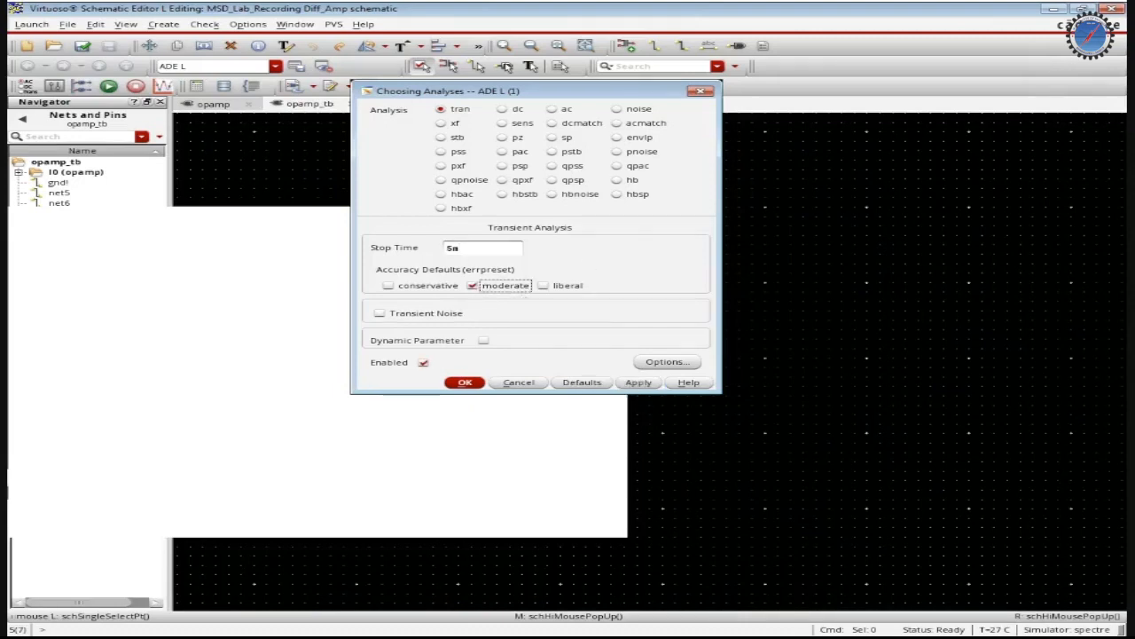
mouse_move(525, 122)
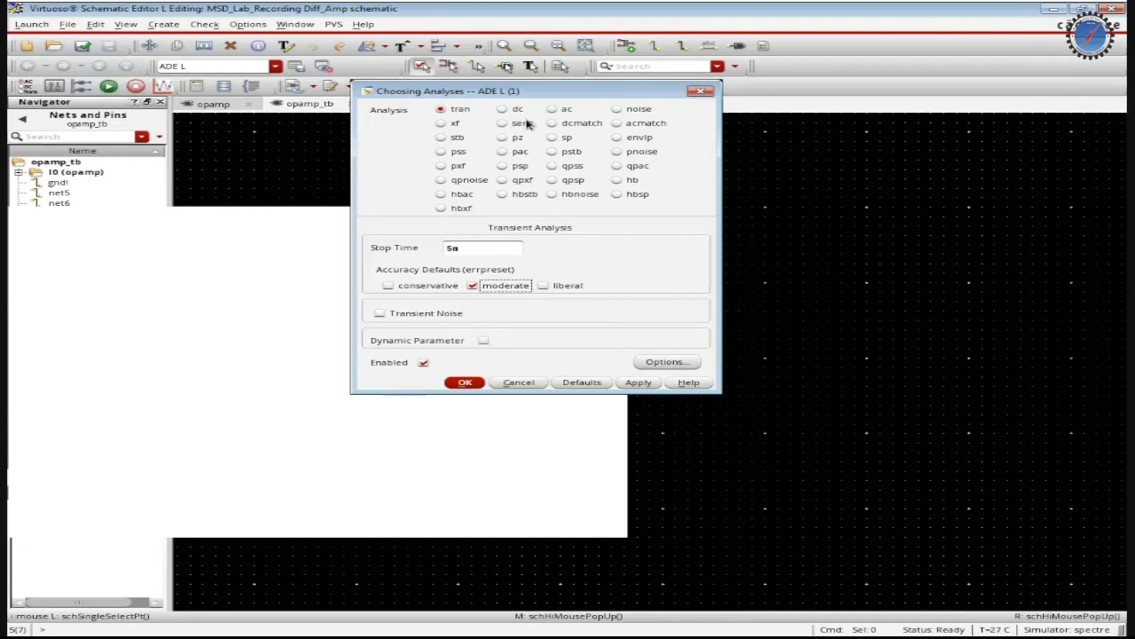
mouse_move(553, 115)
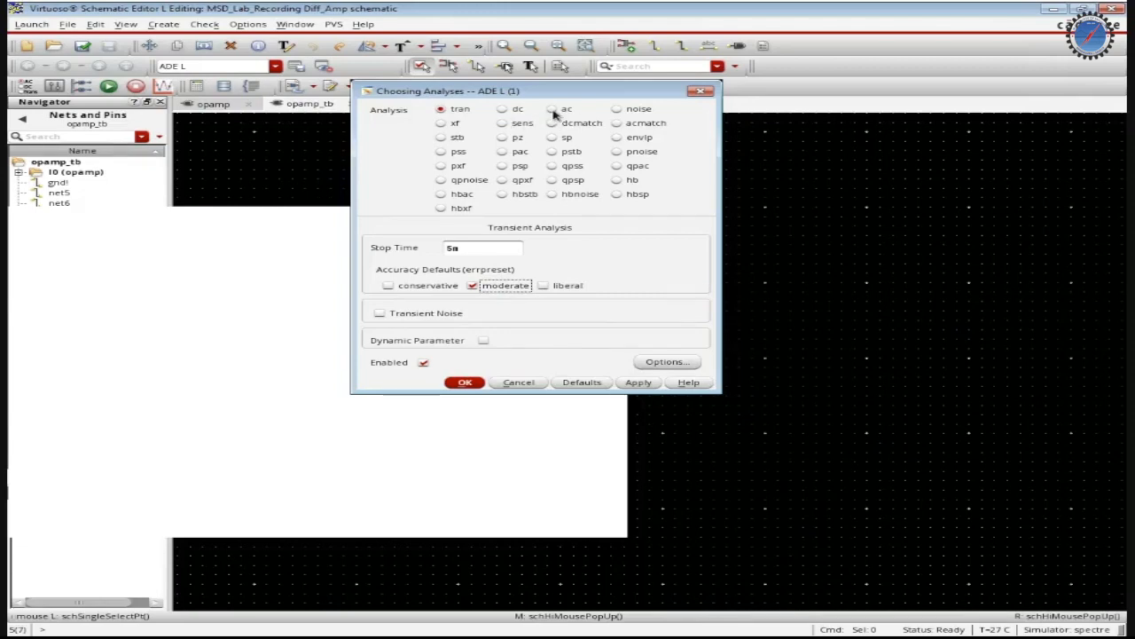
mouse_move(507, 113)
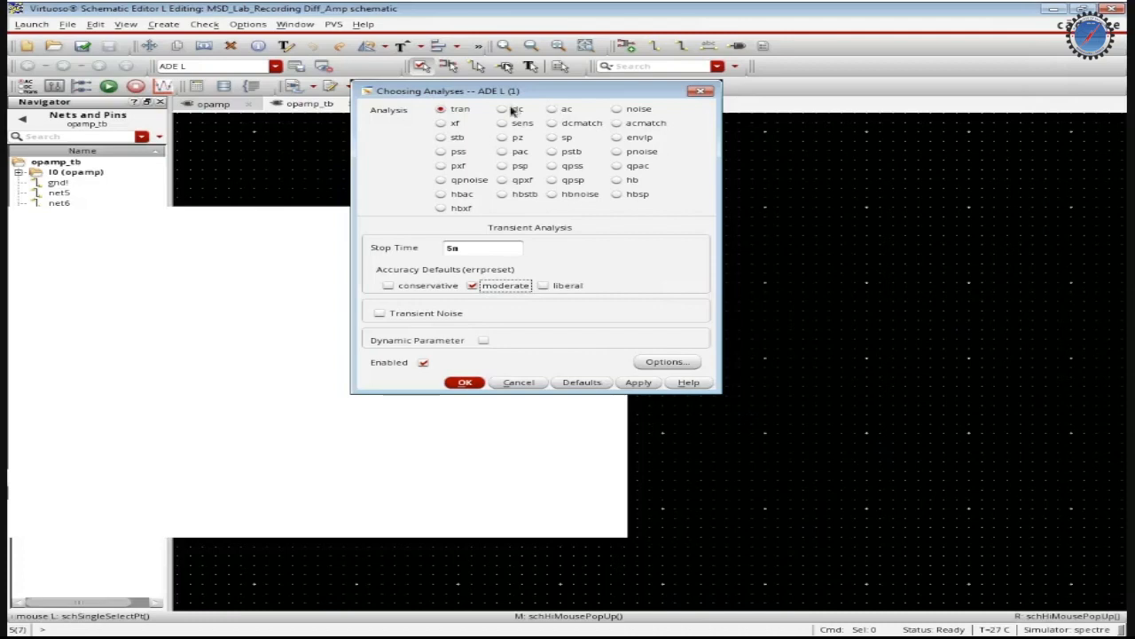
- Enable DC analysis saving the operating point, sweeping the schematic-selected source's dc voltage parameter
click(502, 108)
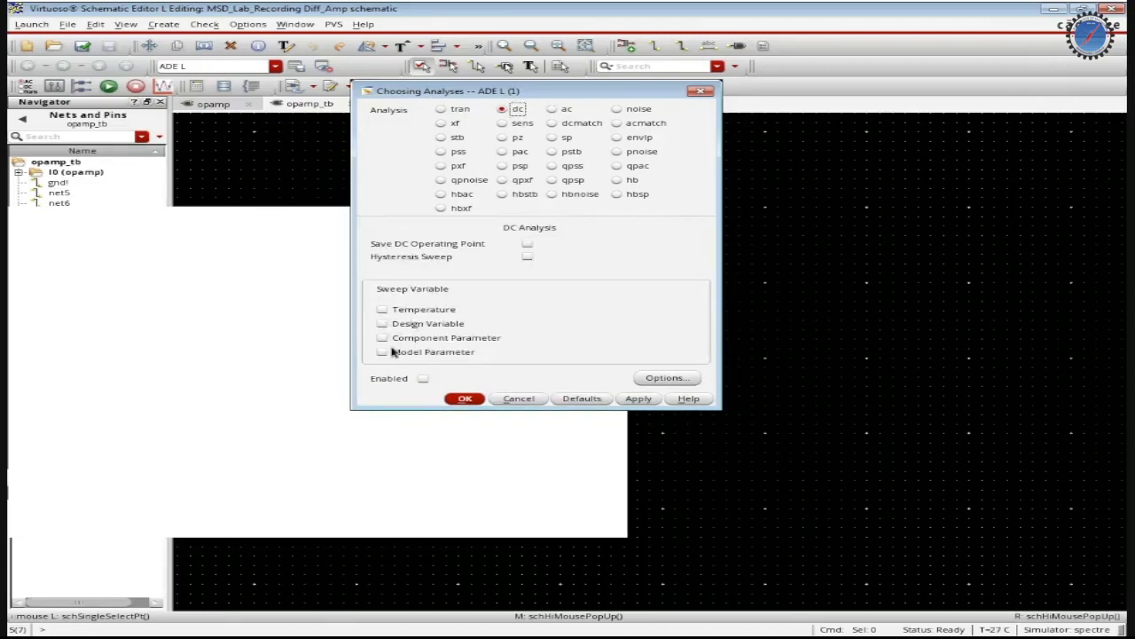
click(384, 337)
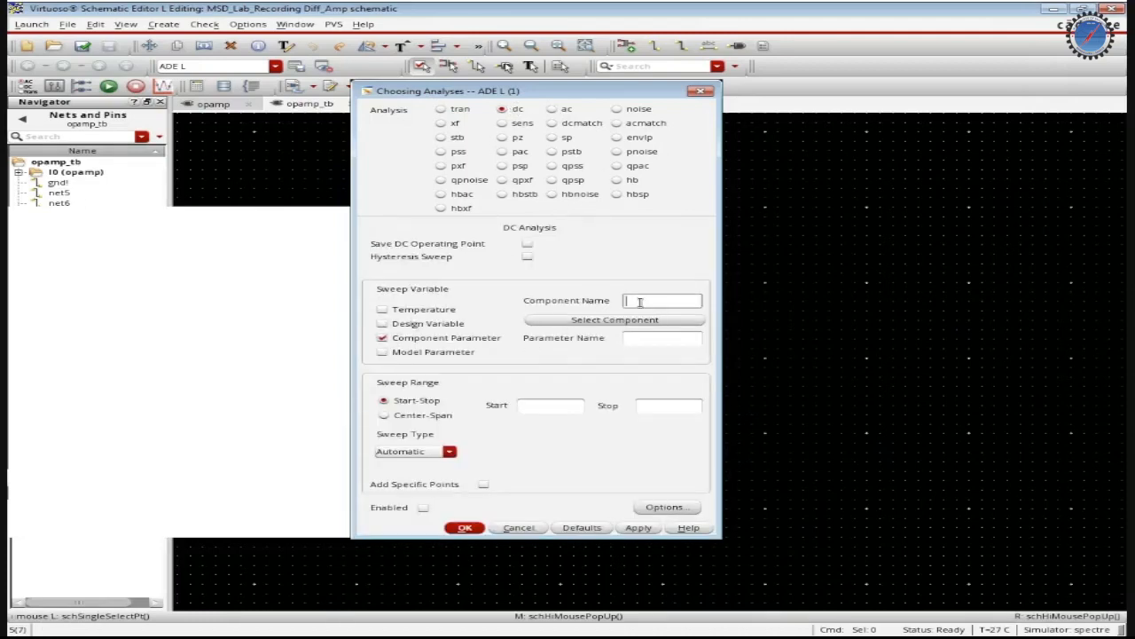
click(423, 507)
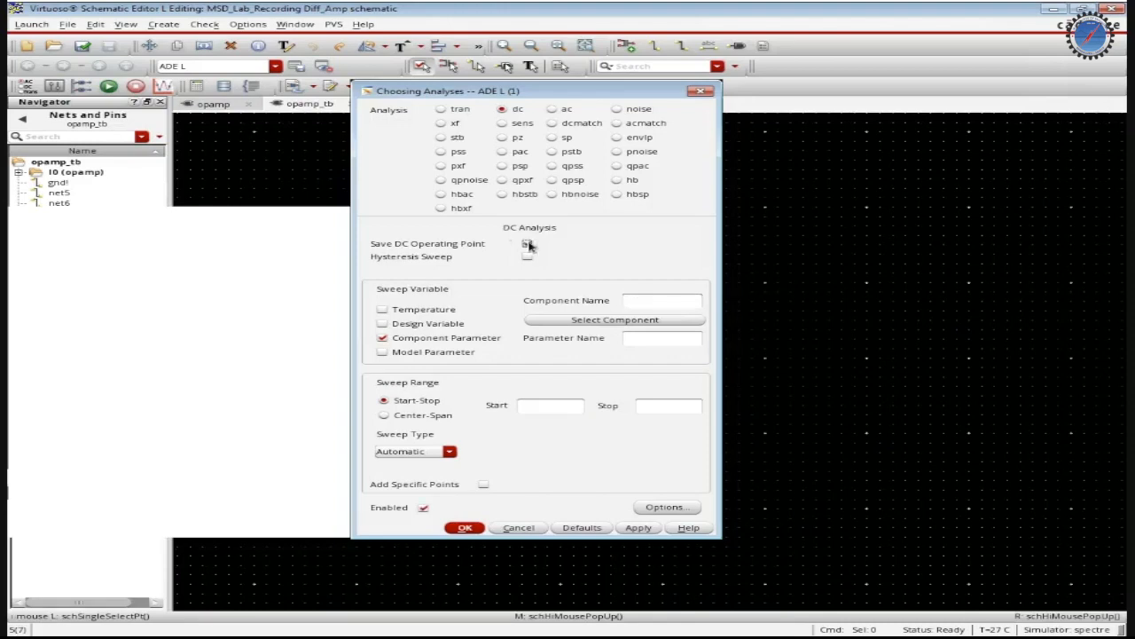
click(527, 245)
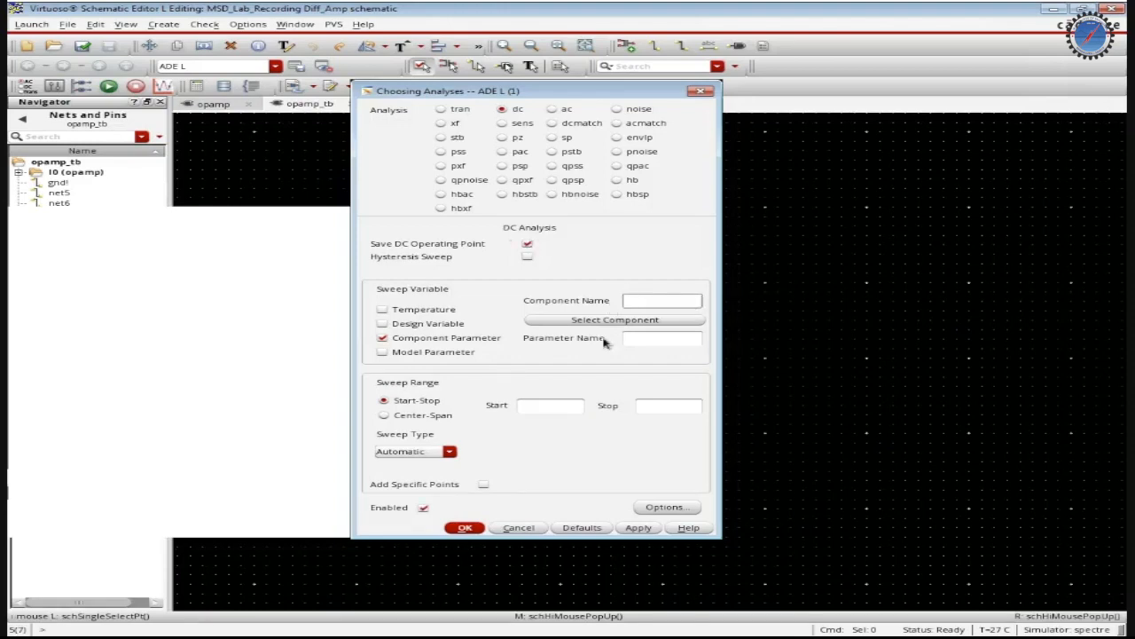
click(465, 527)
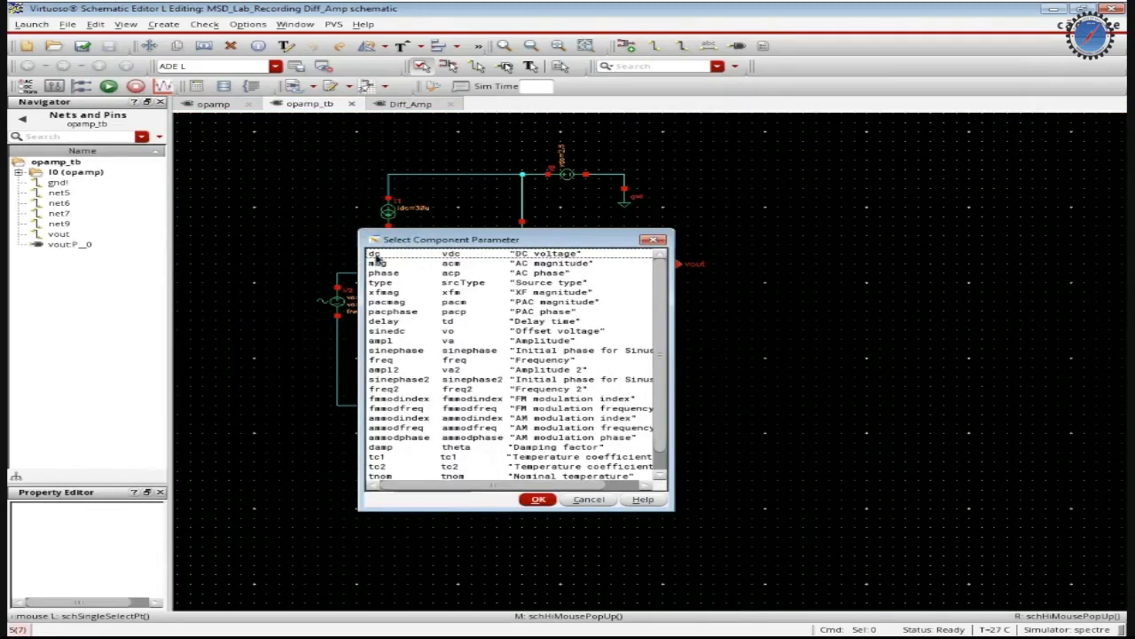
click(589, 499)
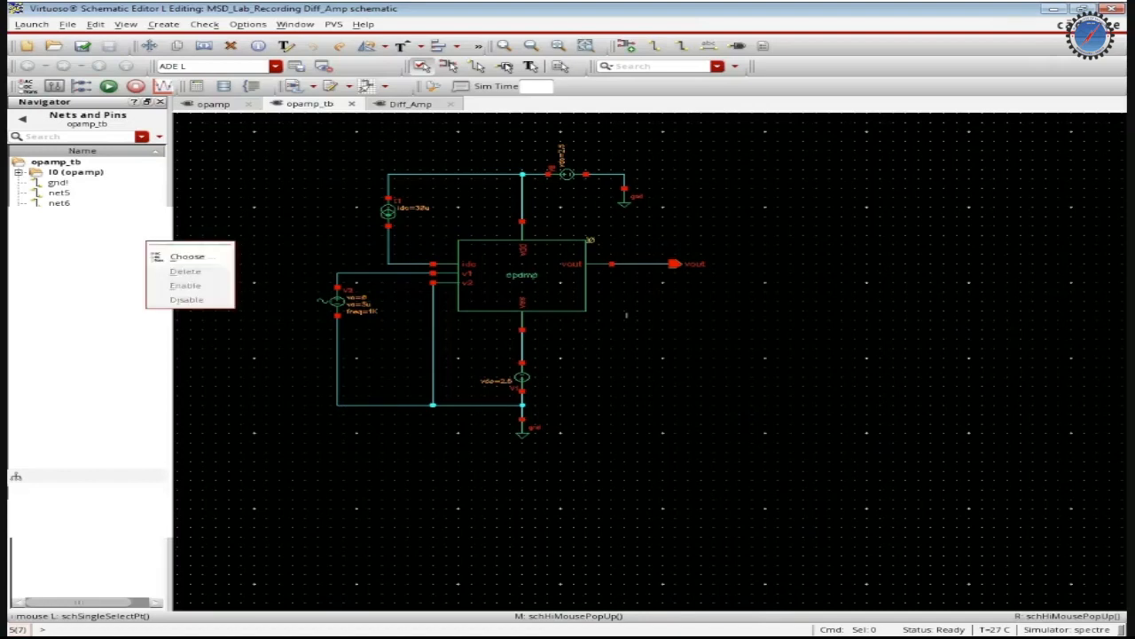
- Set the DC sweep range to Start -2.5 and Stop 2.5
click(188, 255)
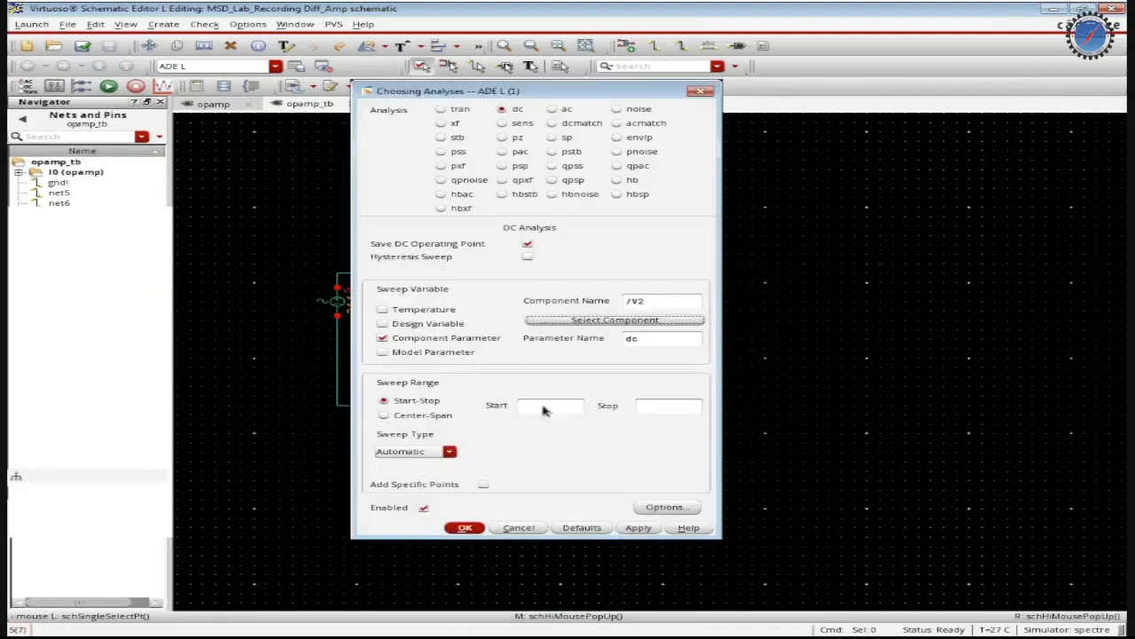
click(550, 404)
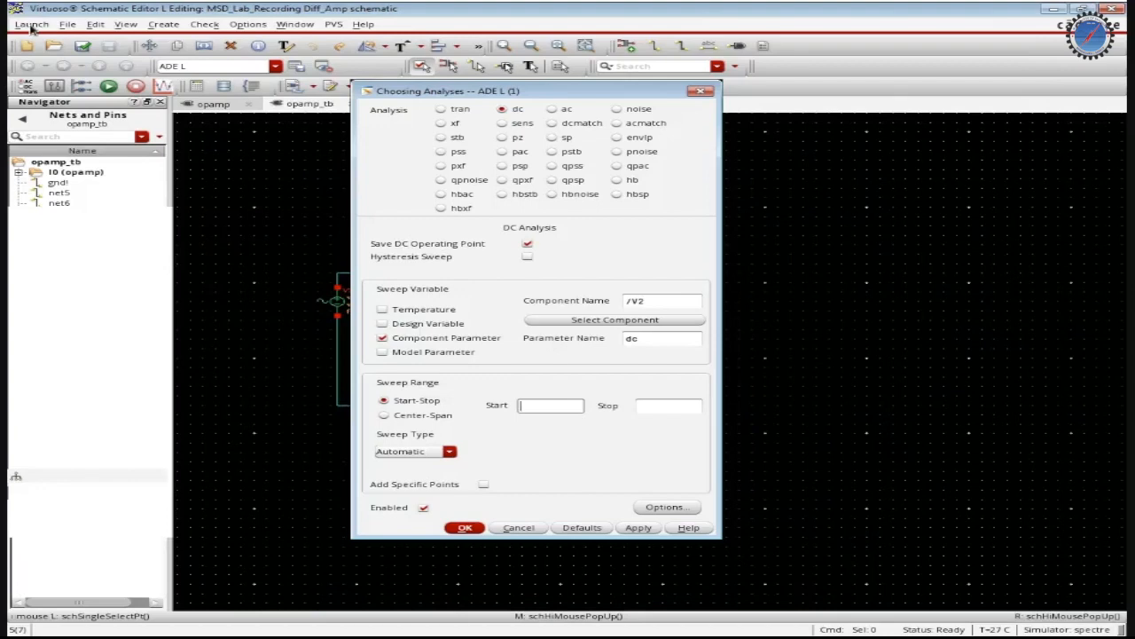
text(-)
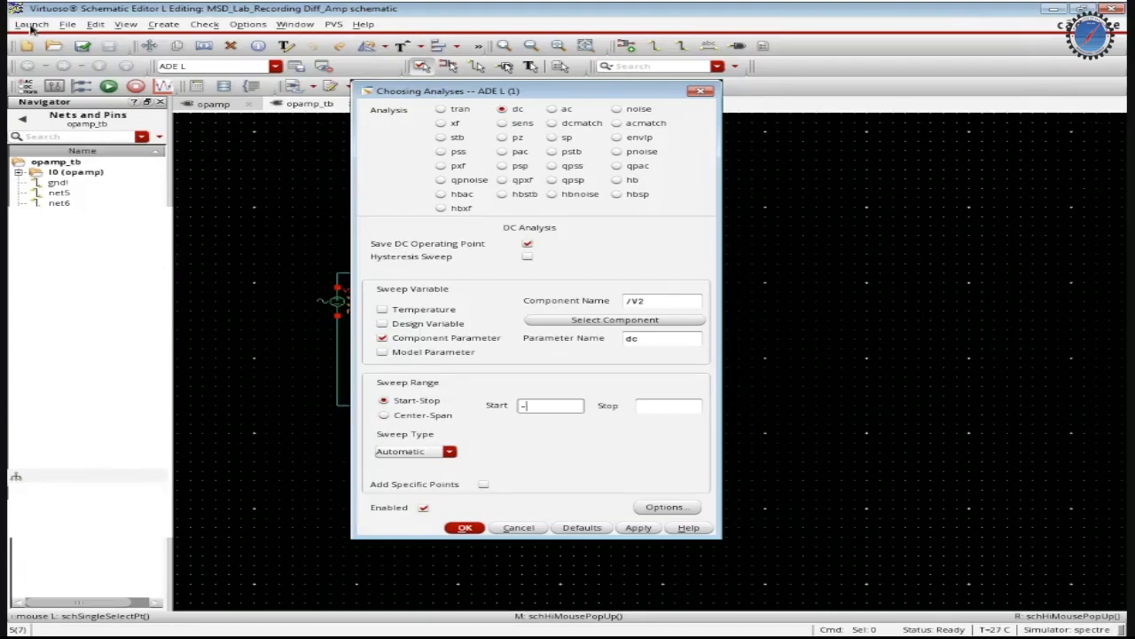
text(2.5)
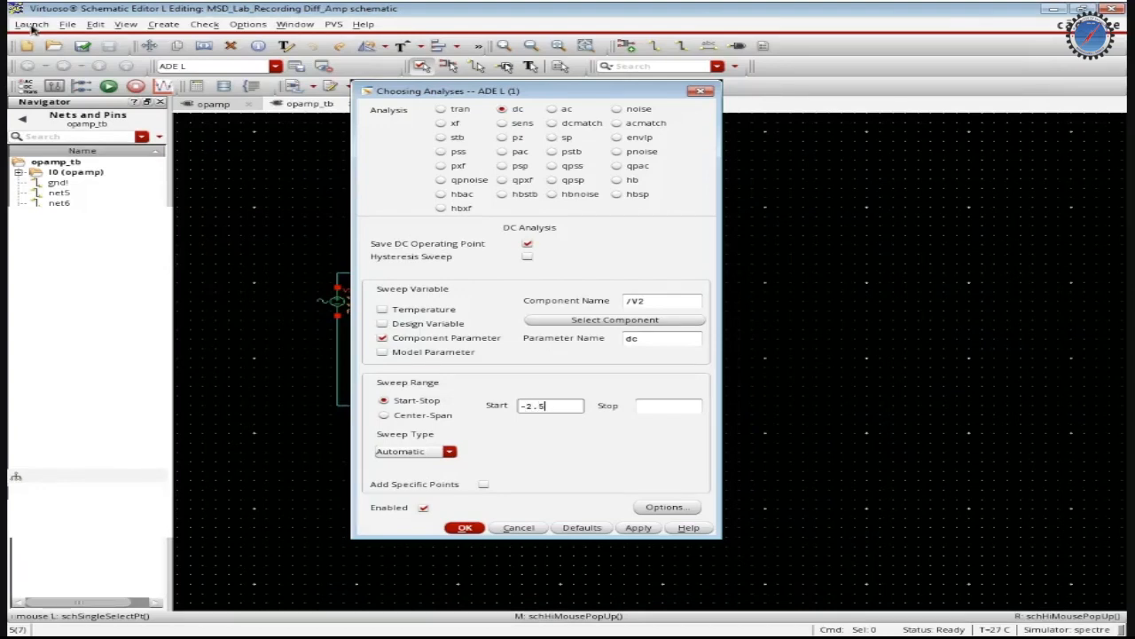
click(667, 405)
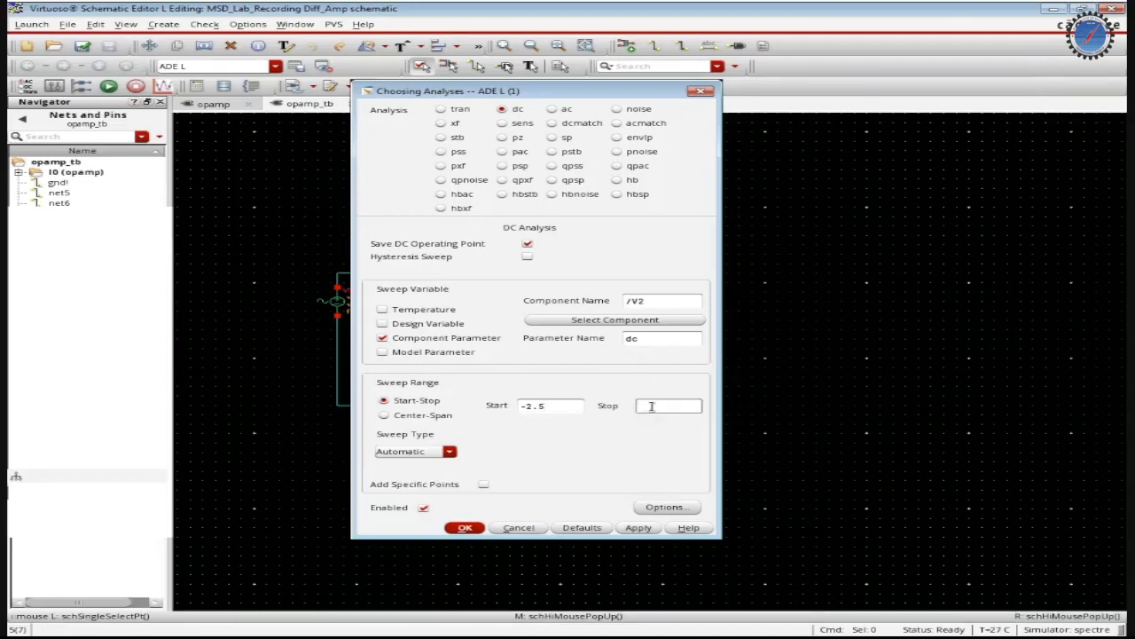
text(2.5)
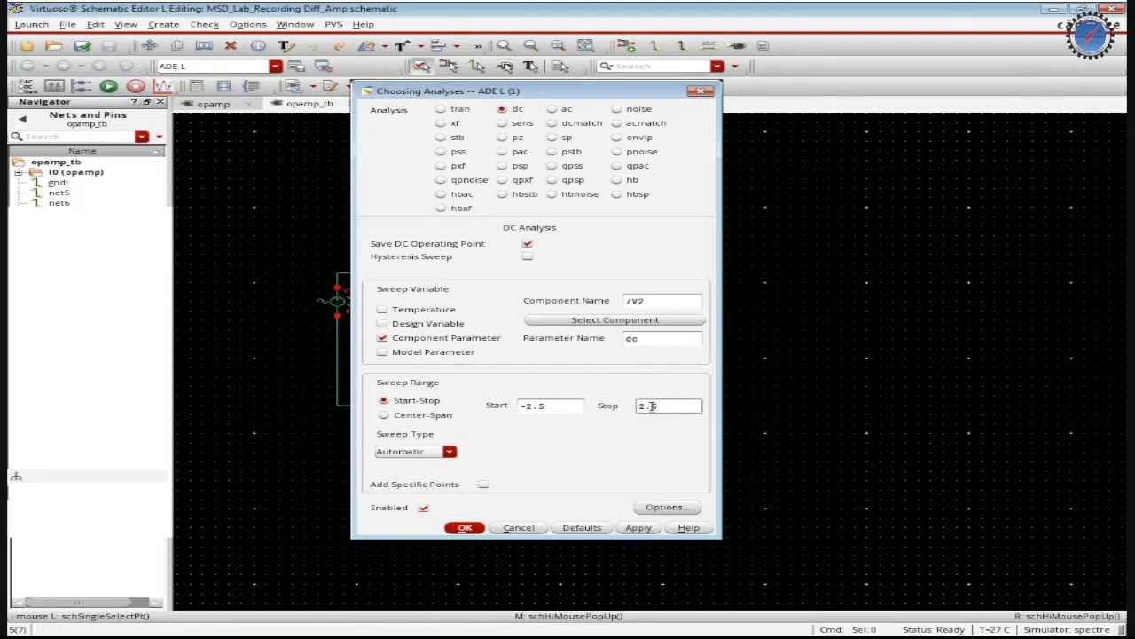
mouse_move(464, 454)
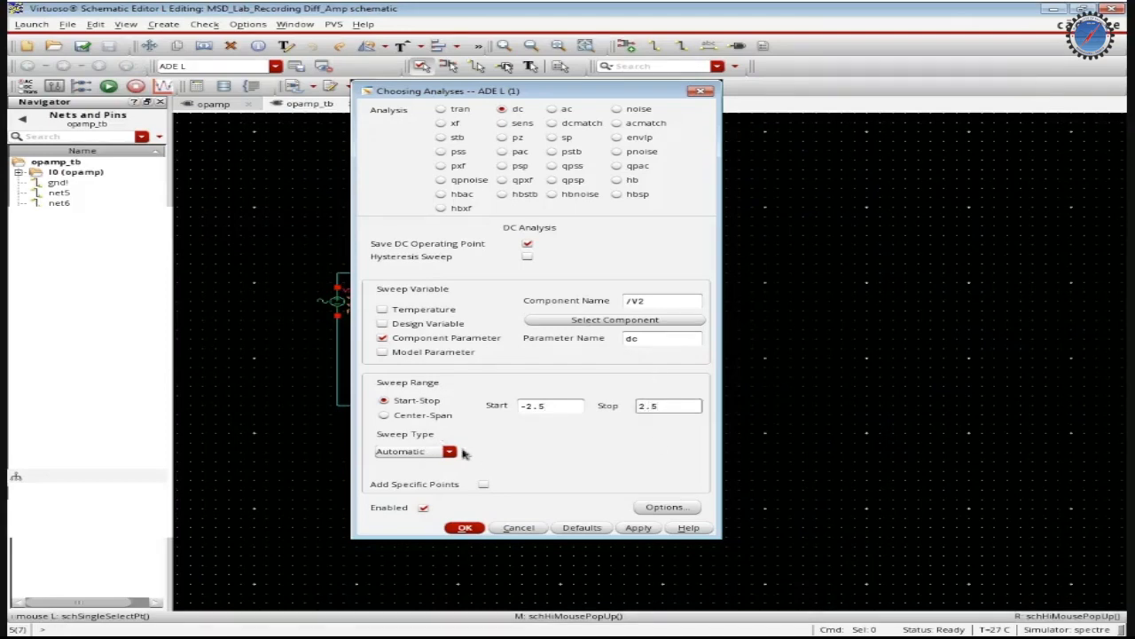
mouse_move(452, 179)
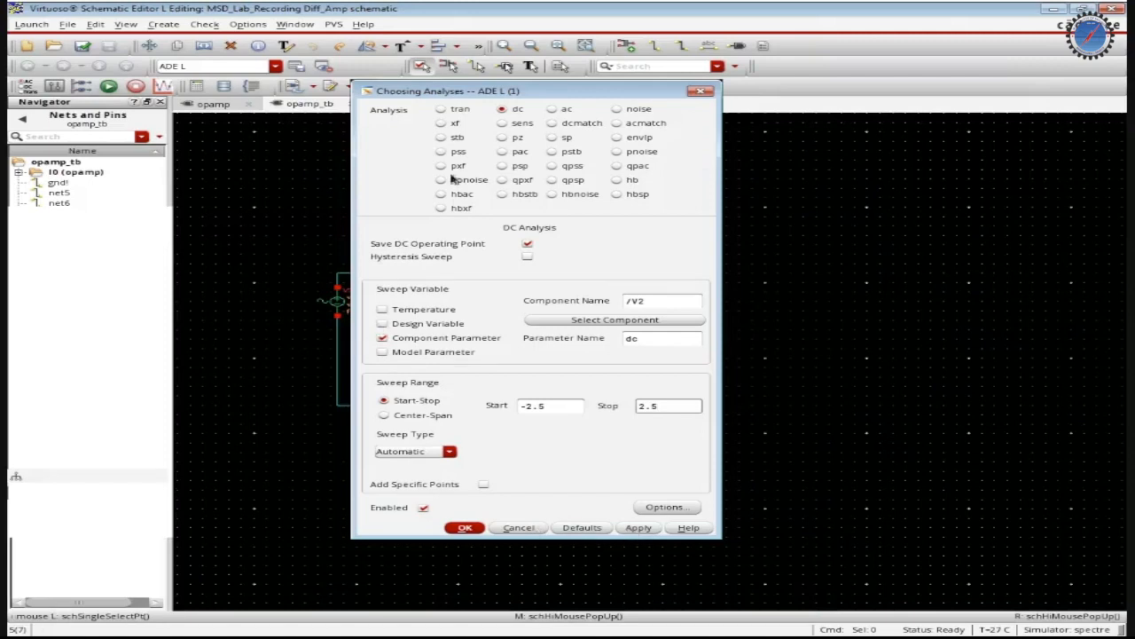
click(554, 109)
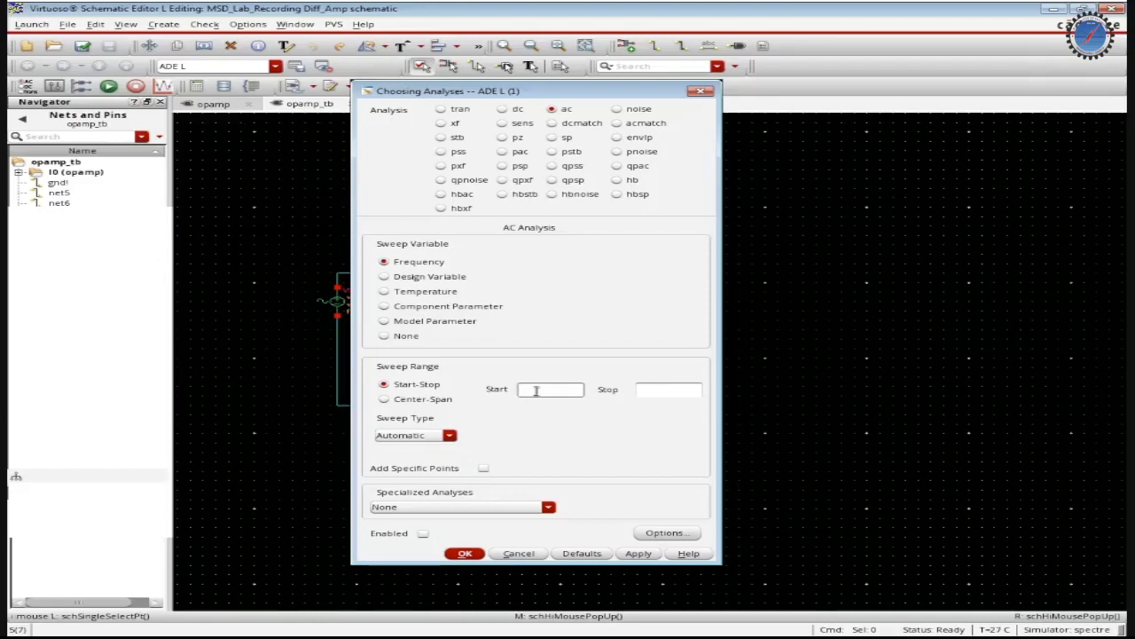
- Configure the AC sweep from 10 to 1G, logarithmic with 20 points per decade, and apply it
text(10)
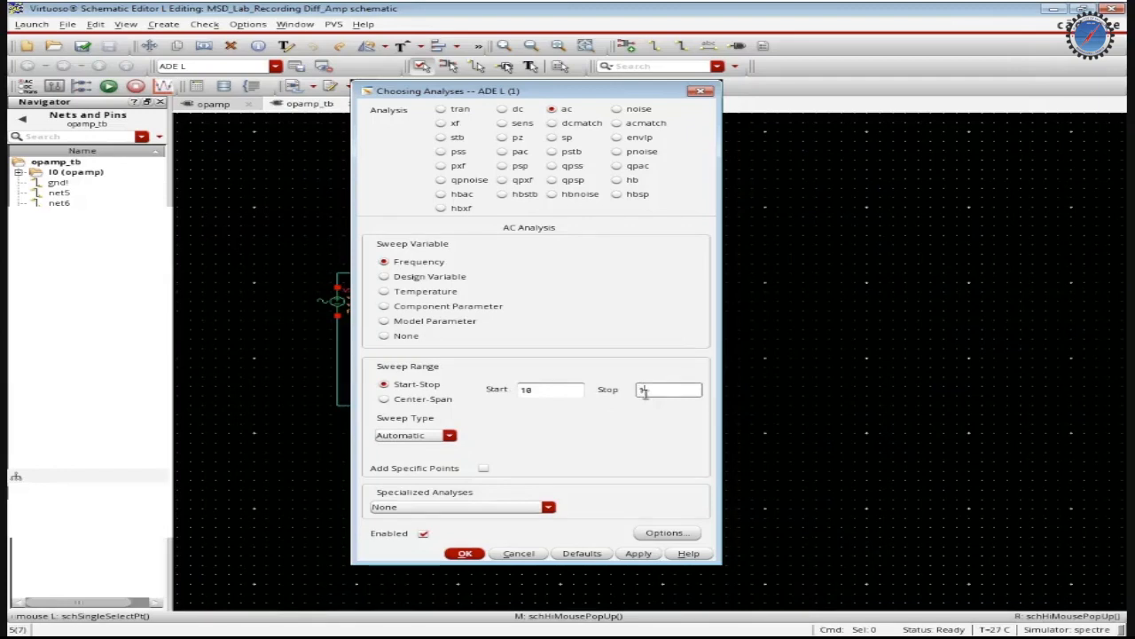
text(1G)
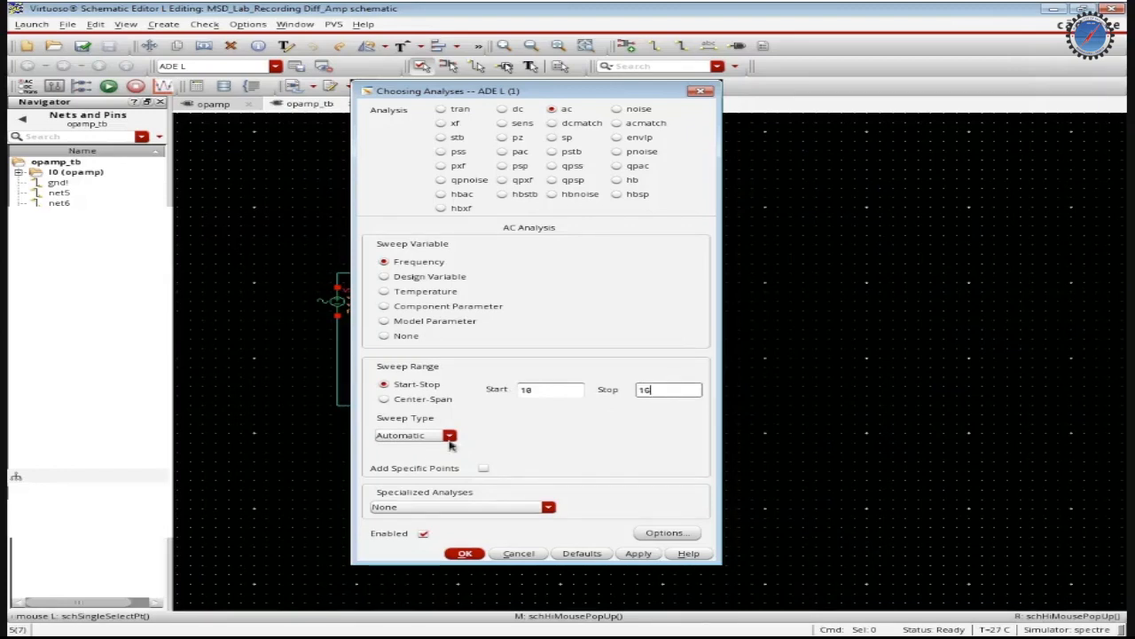
click(450, 435)
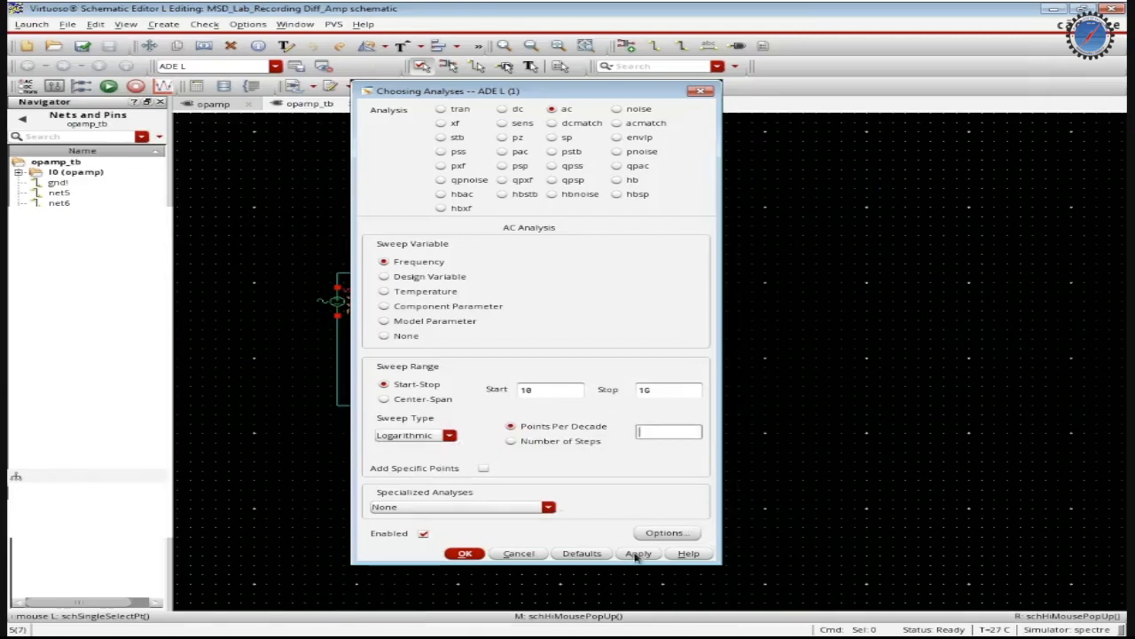
click(639, 554)
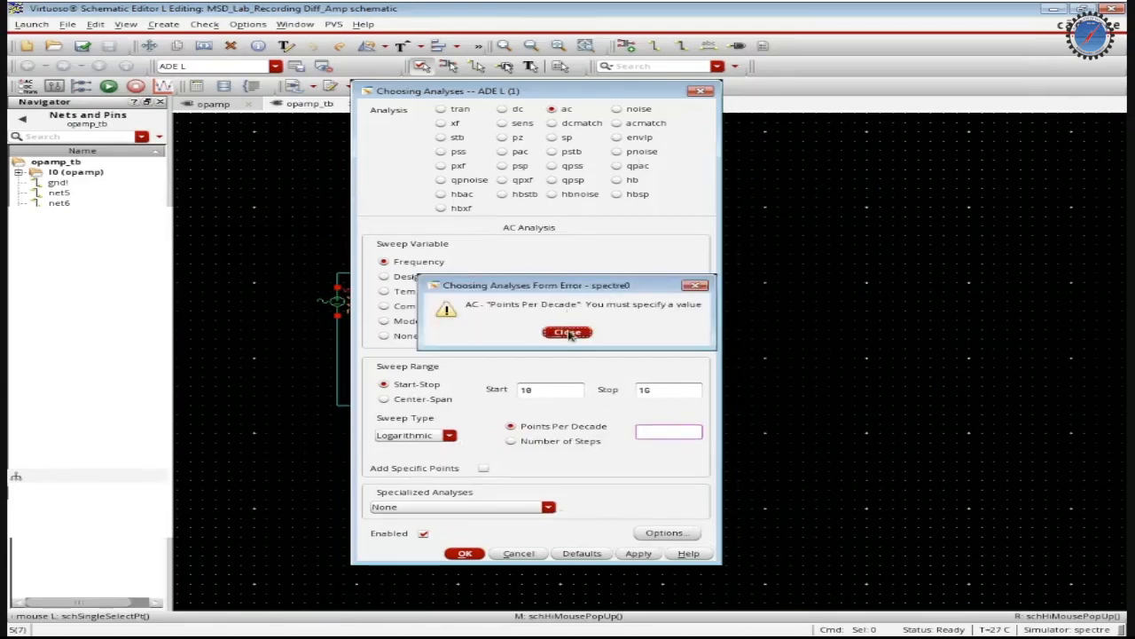
click(567, 332)
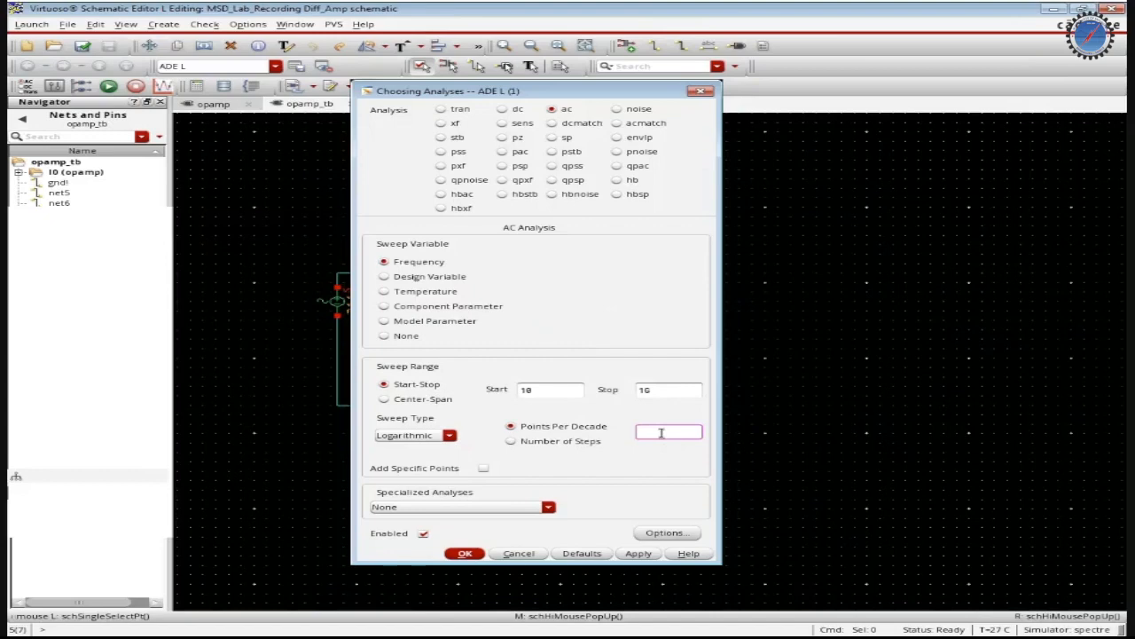
text(20)
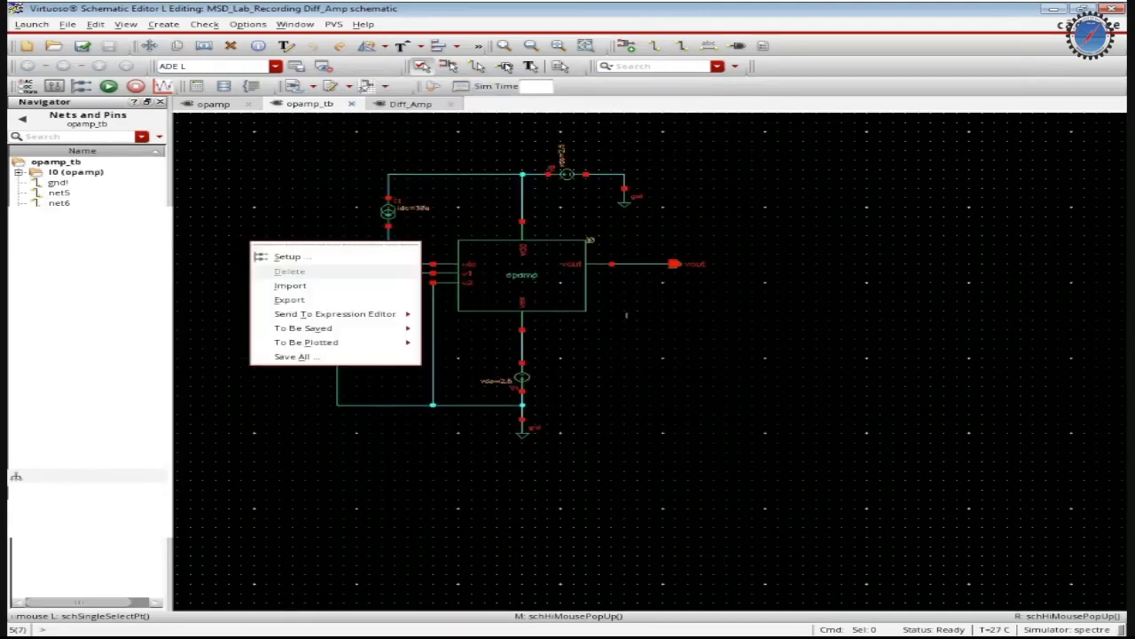
mouse_move(305, 341)
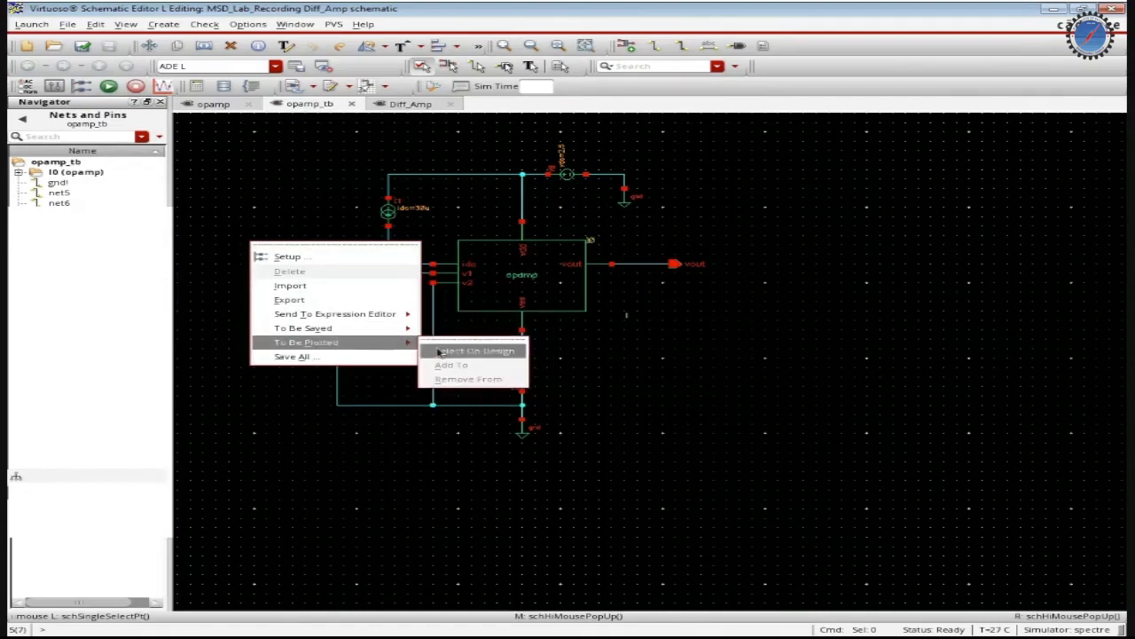
- Mark the output net on the opamp_tb schematic as a plotted output via Select On Design
click(475, 351)
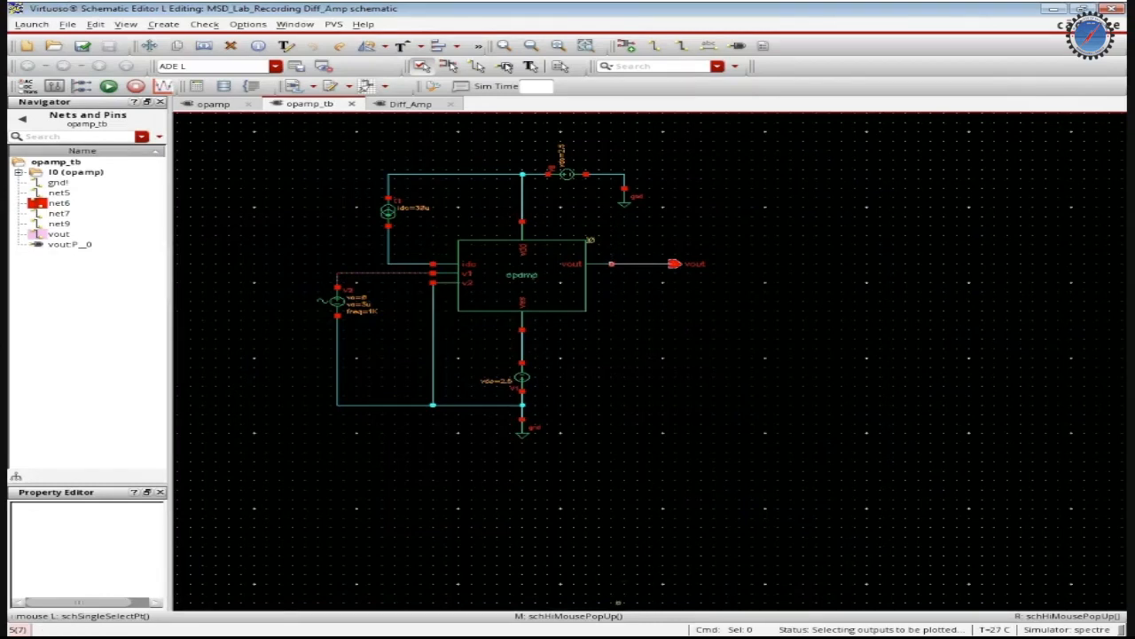
click(642, 401)
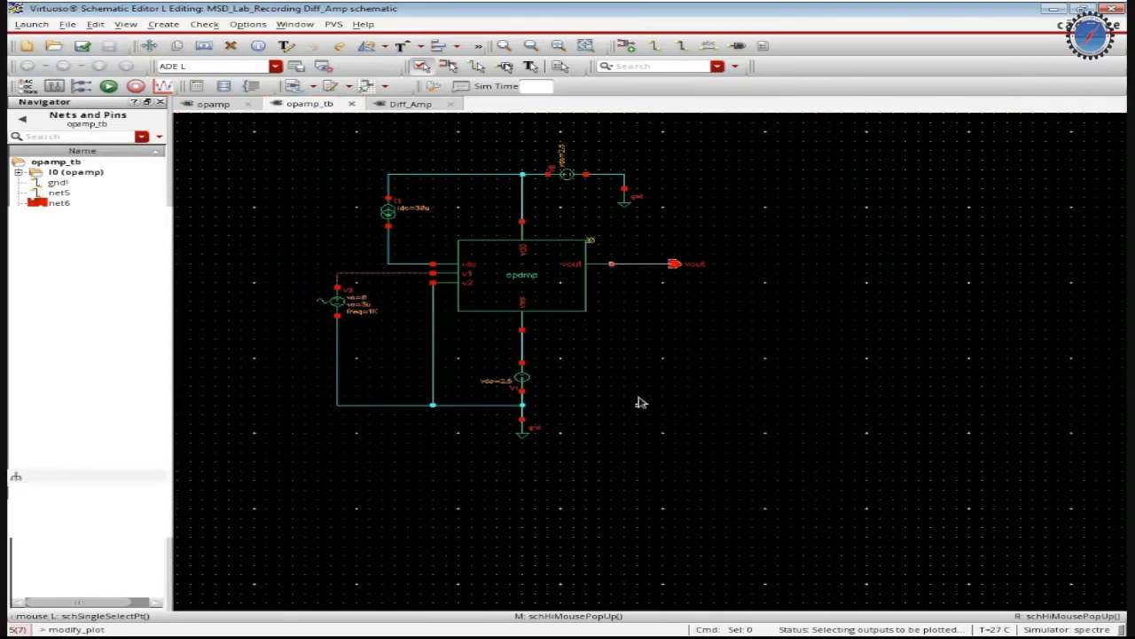
mouse_move(628, 362)
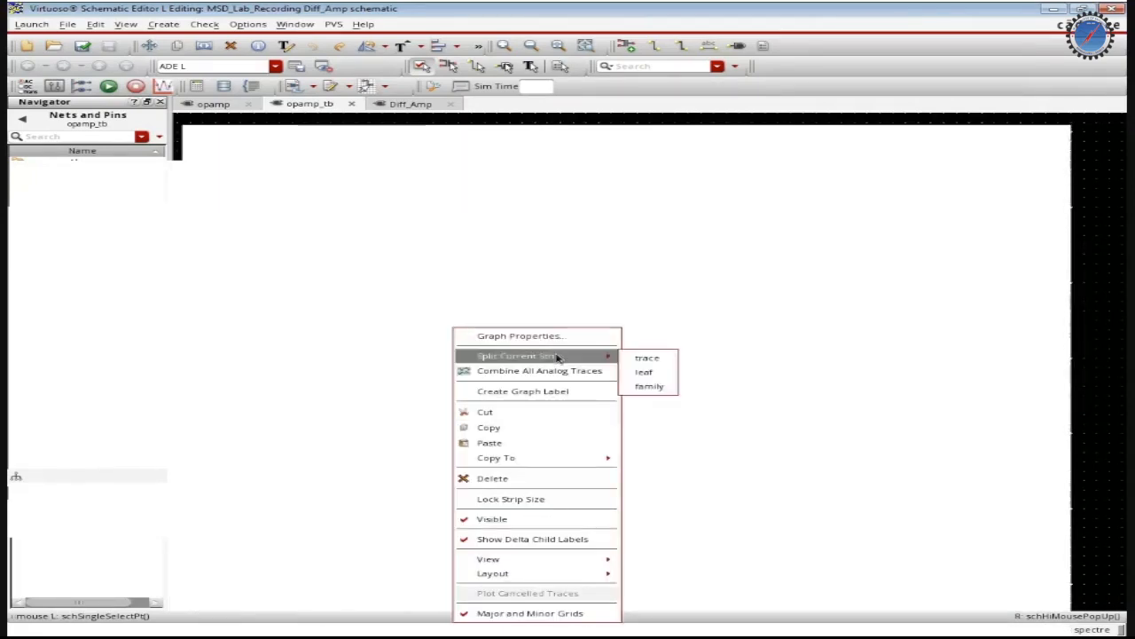
mouse_move(646, 359)
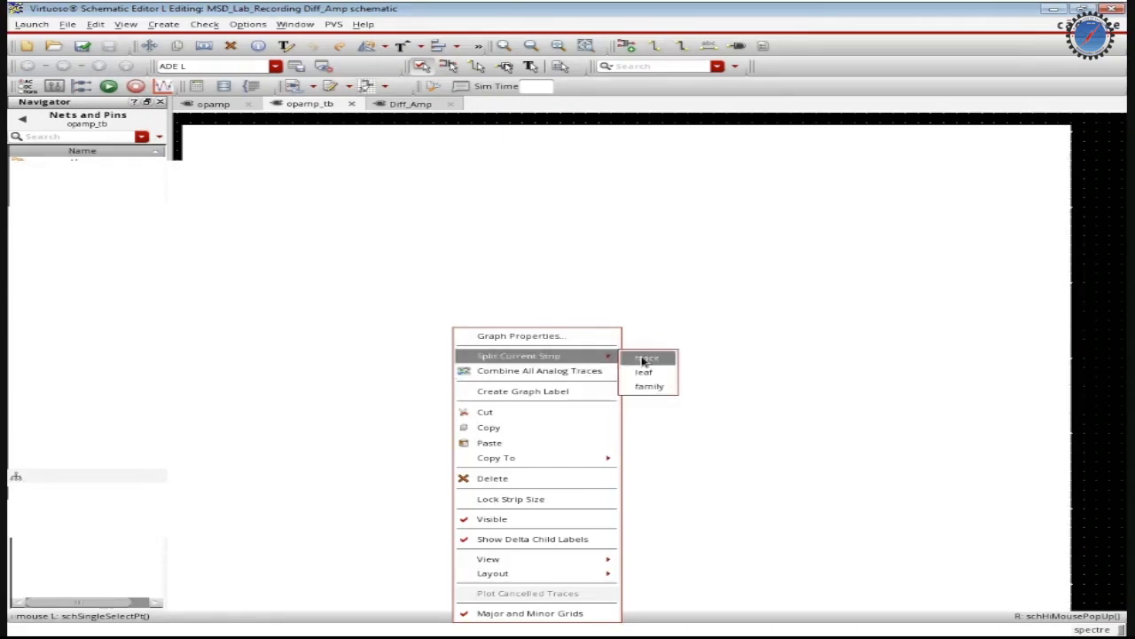